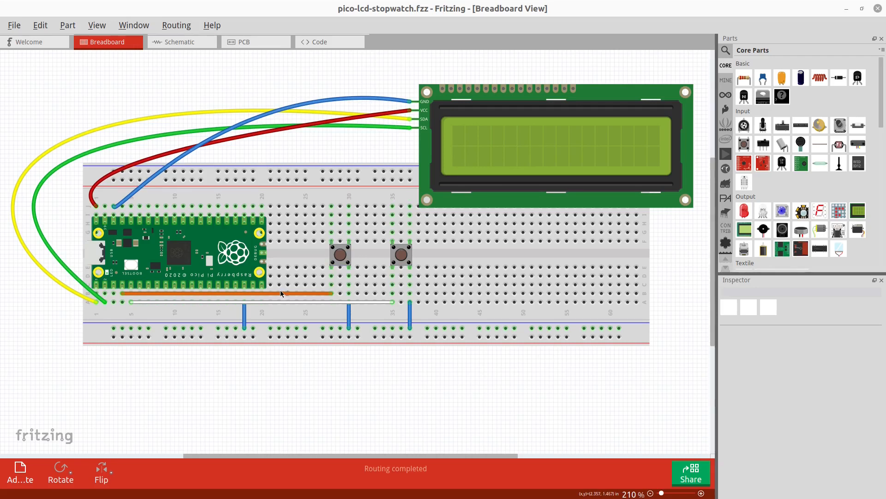
pyautogui.moveTo(96, 305)
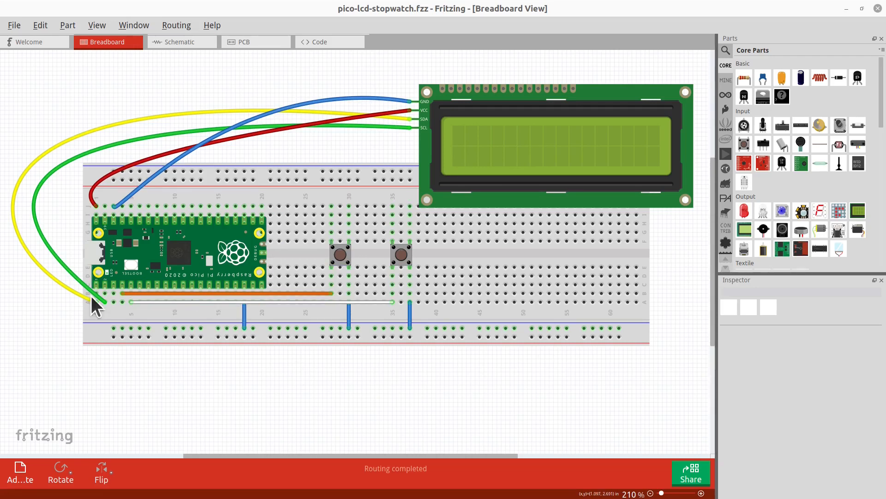
pyautogui.moveTo(272, 373)
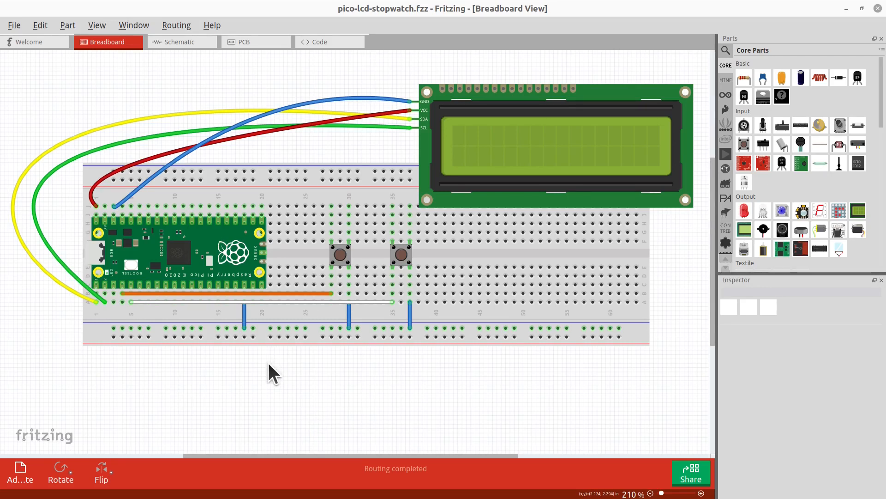
pyautogui.moveTo(557, 281)
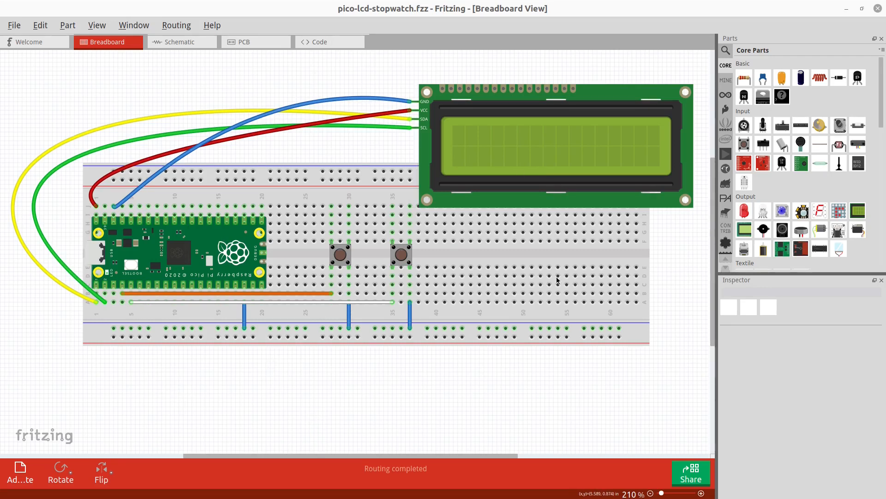
pyautogui.moveTo(634, 71)
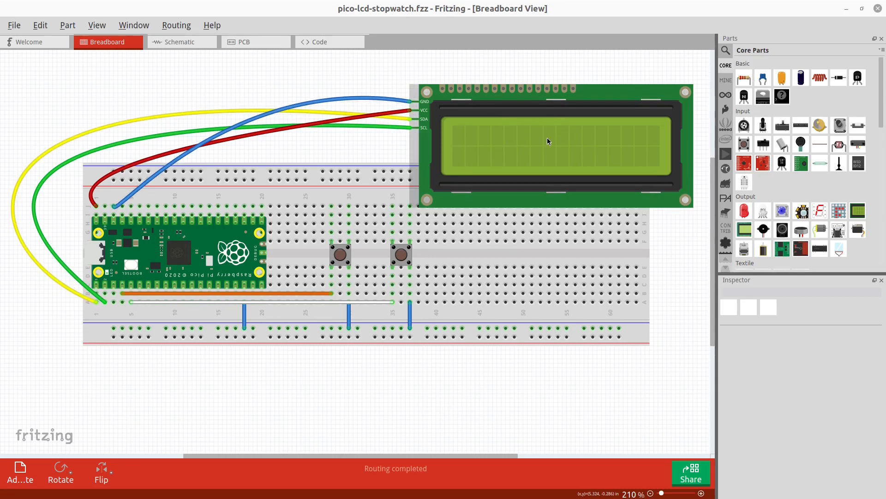
pyautogui.moveTo(555, 139)
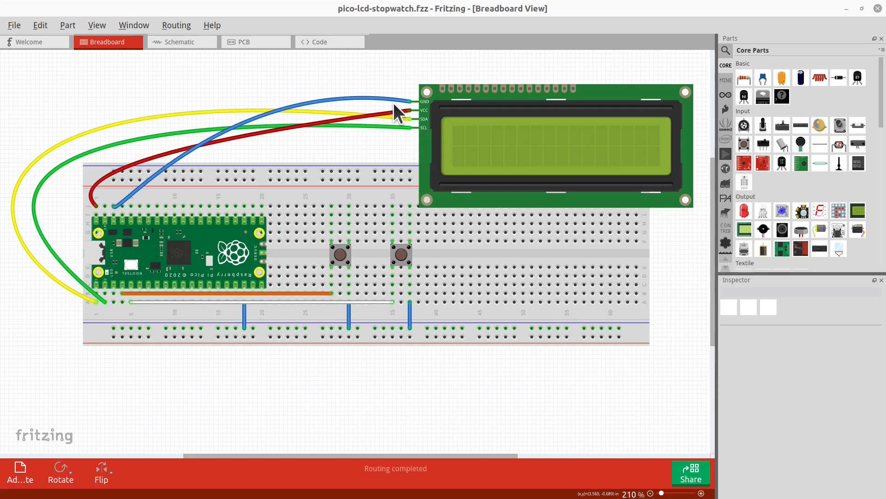
pyautogui.moveTo(437, 138)
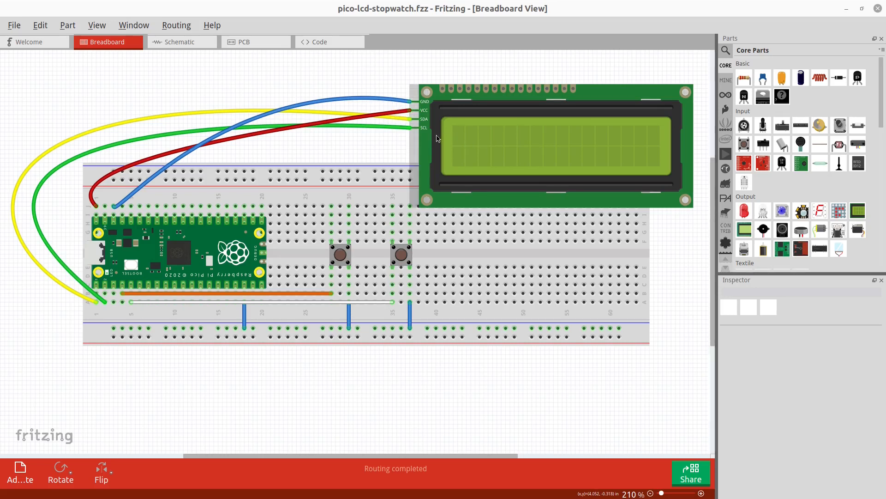
pyautogui.moveTo(425, 124)
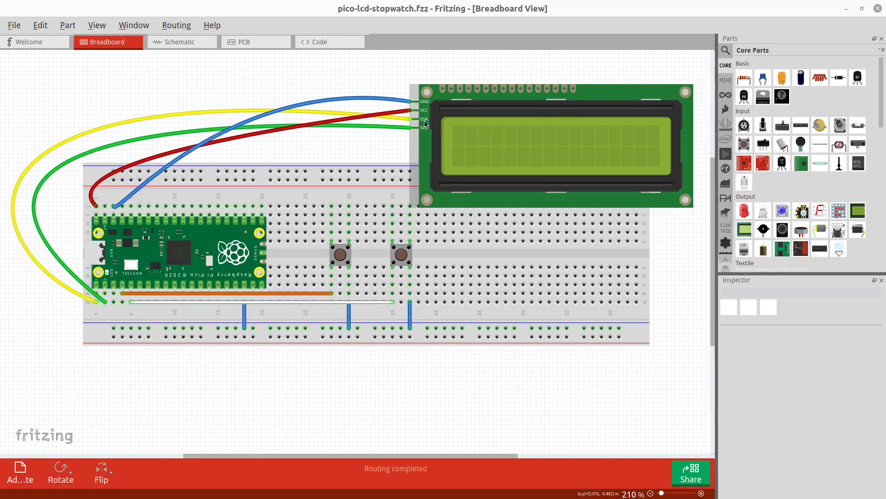
pyautogui.moveTo(426, 135)
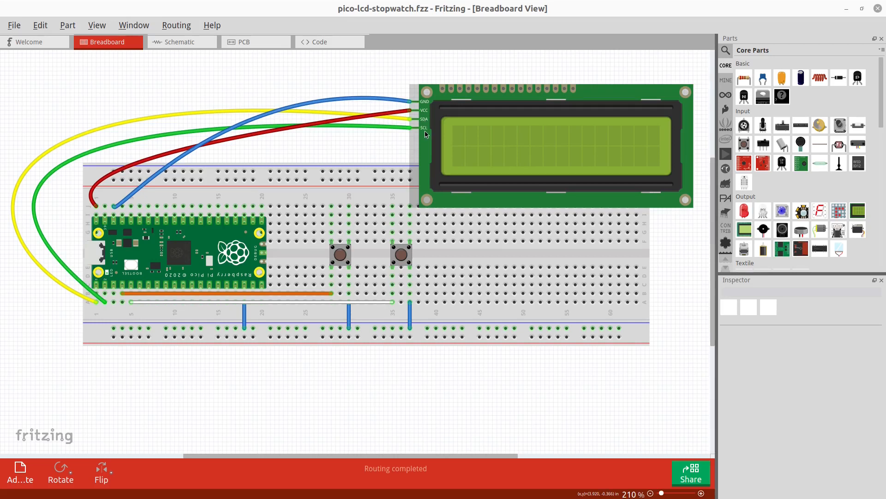
pyautogui.moveTo(412, 135)
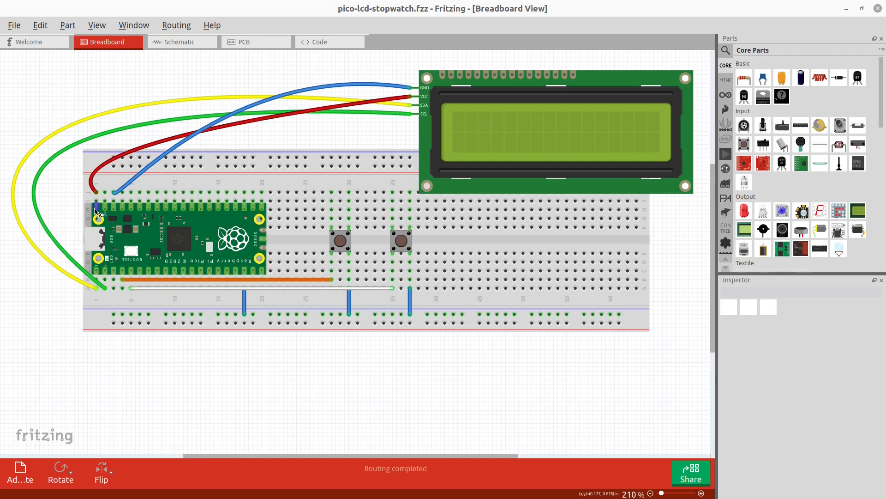
pyautogui.moveTo(97, 210)
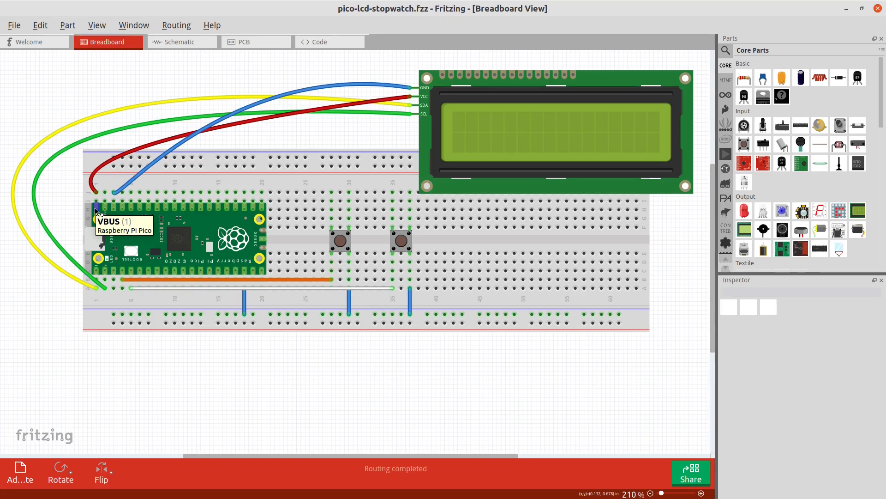
pyautogui.moveTo(91, 258)
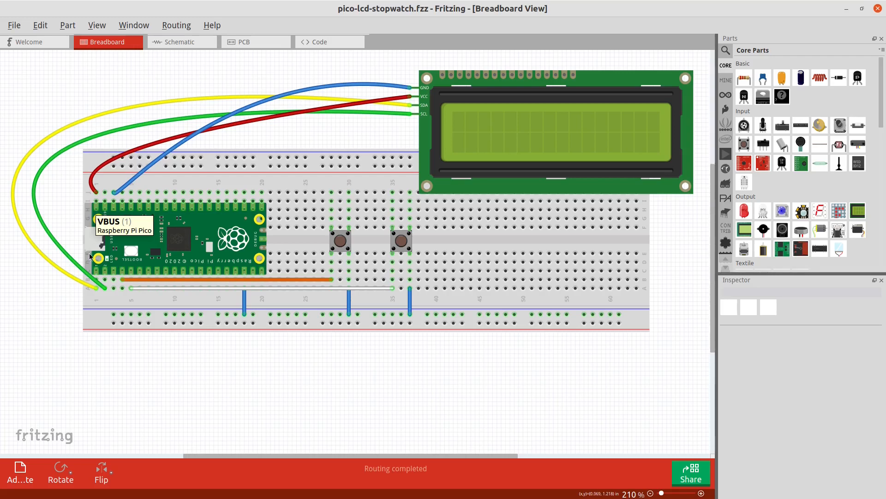
pyautogui.moveTo(94, 237)
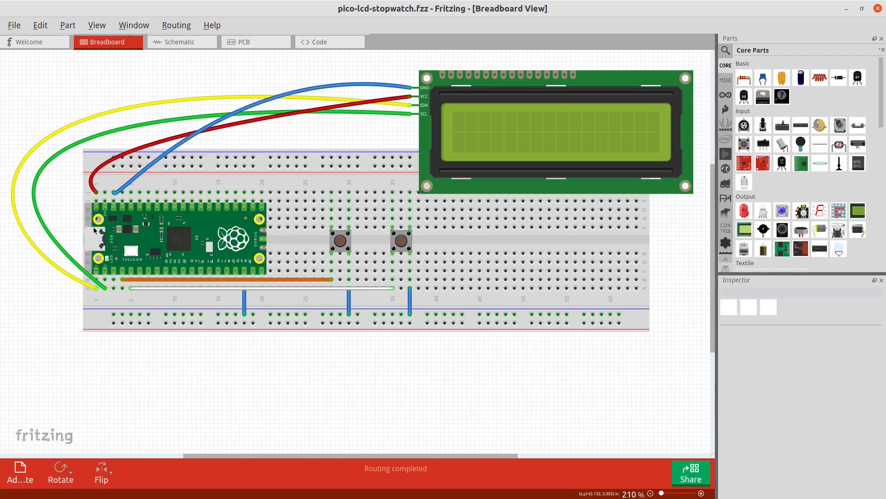
pyautogui.moveTo(99, 214)
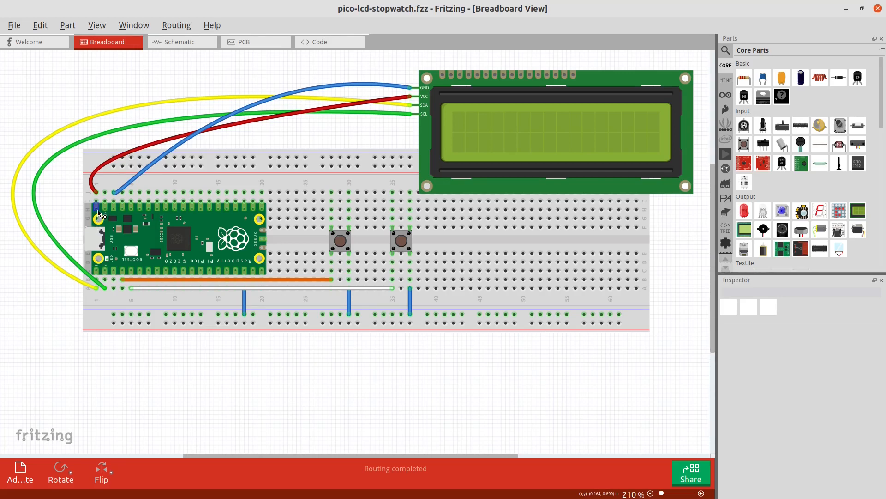
pyautogui.moveTo(173, 151)
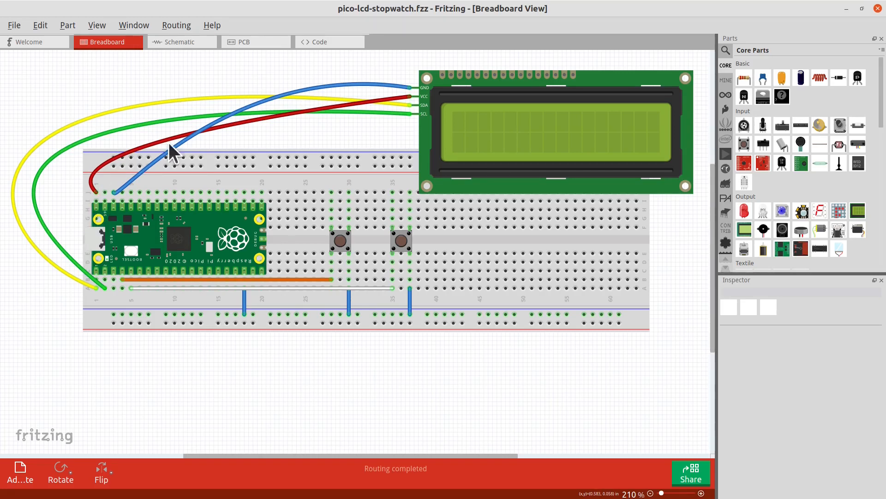
pyautogui.moveTo(72, 248)
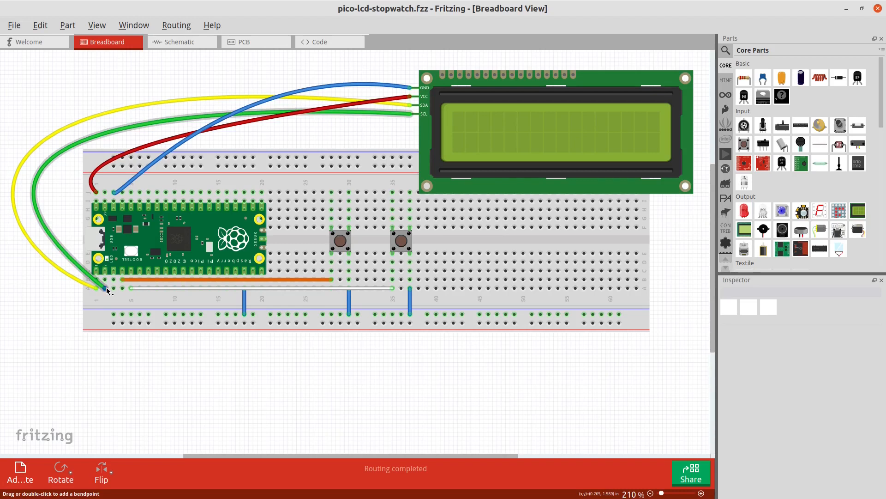
pyautogui.moveTo(100, 275)
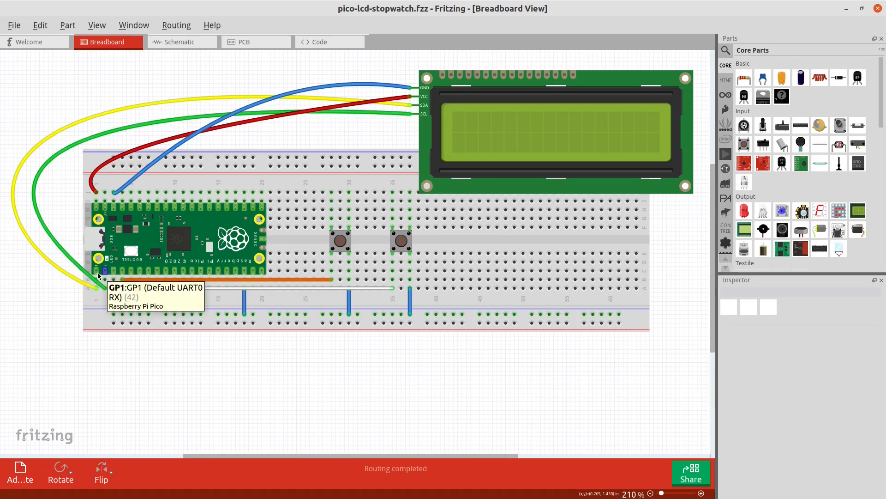
pyautogui.moveTo(105, 273)
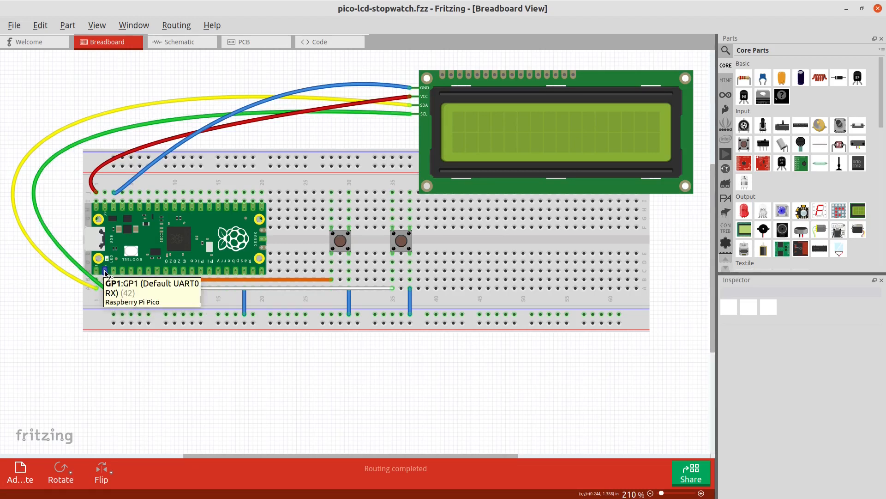
pyautogui.moveTo(407, 110)
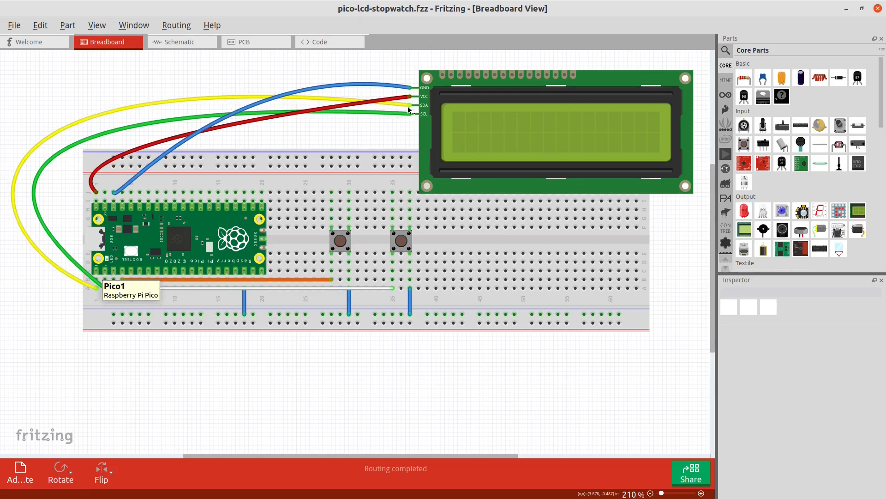
pyautogui.moveTo(321, 158)
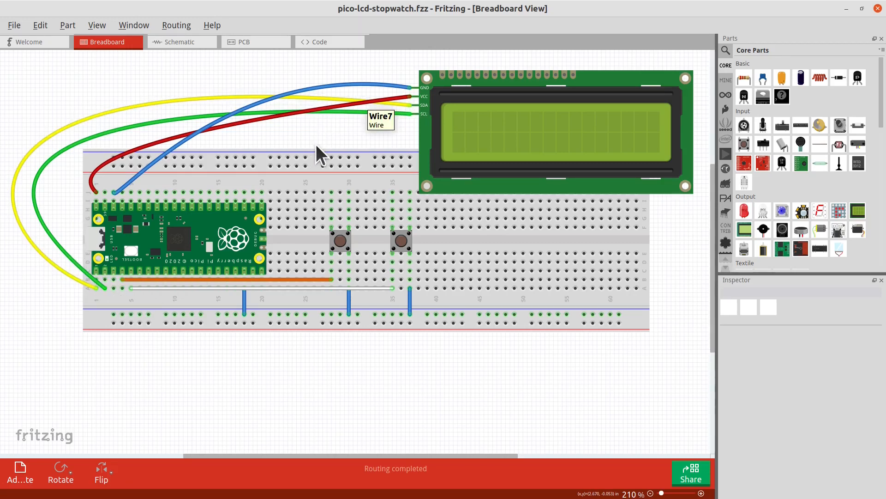
pyautogui.moveTo(338, 281)
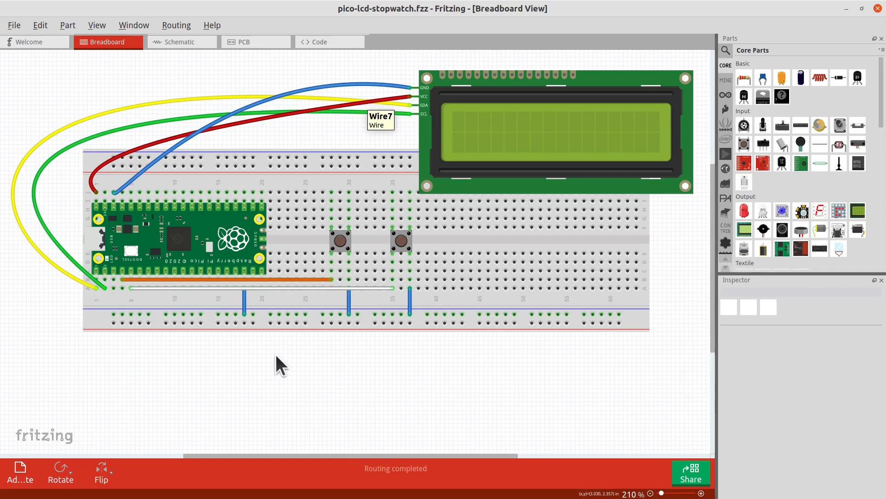
pyautogui.moveTo(226, 275)
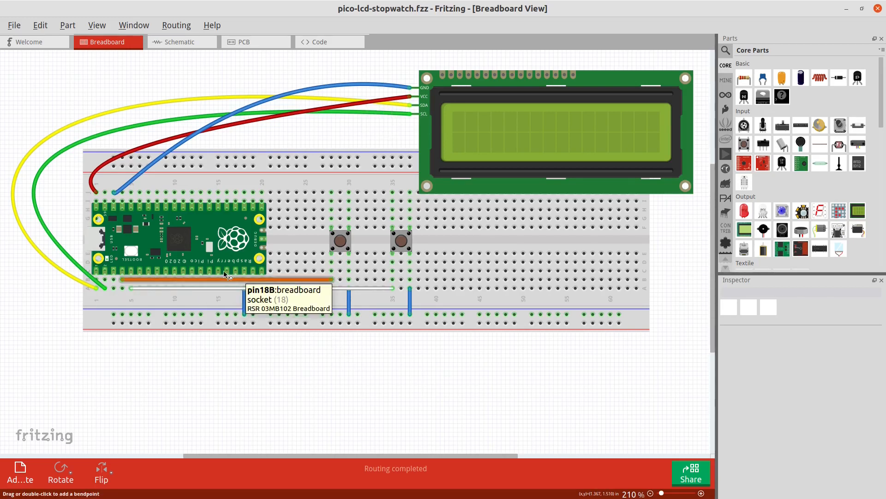
pyautogui.moveTo(208, 327)
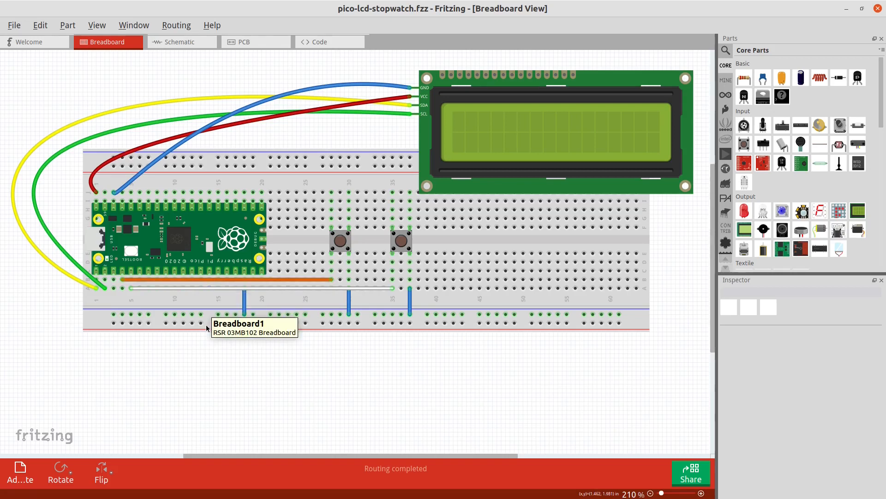
pyautogui.moveTo(228, 351)
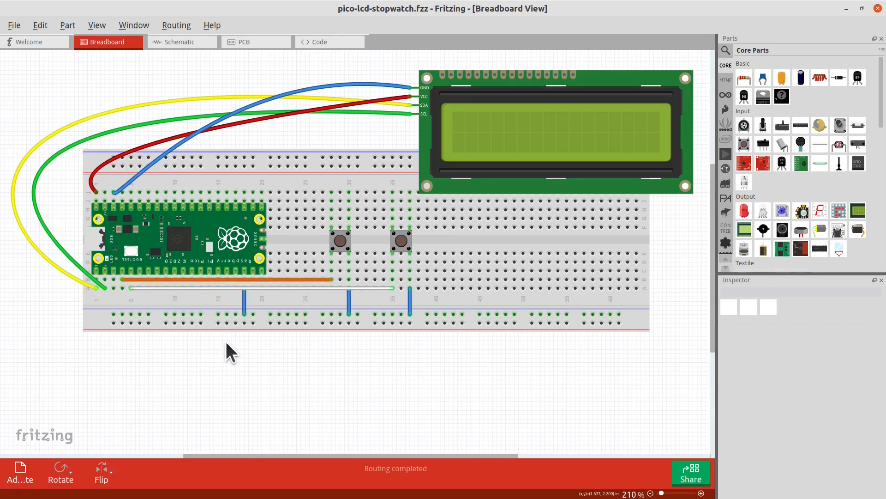
pyautogui.moveTo(278, 349)
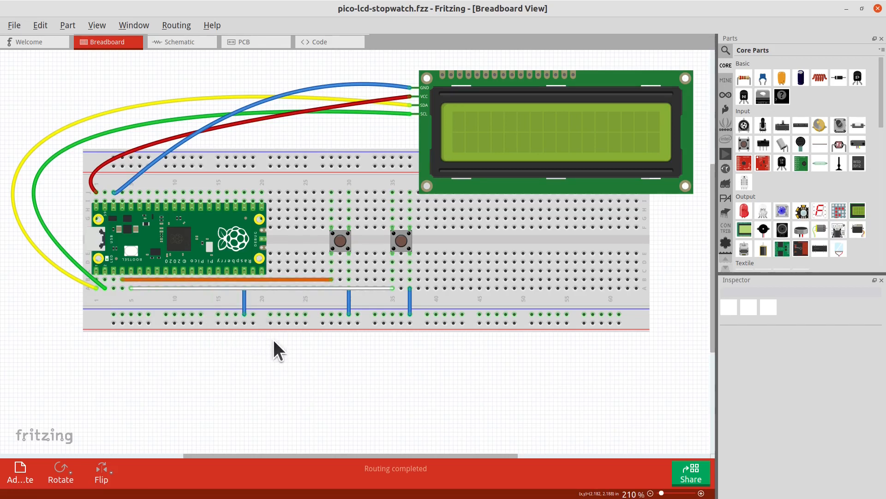
pyautogui.moveTo(310, 269)
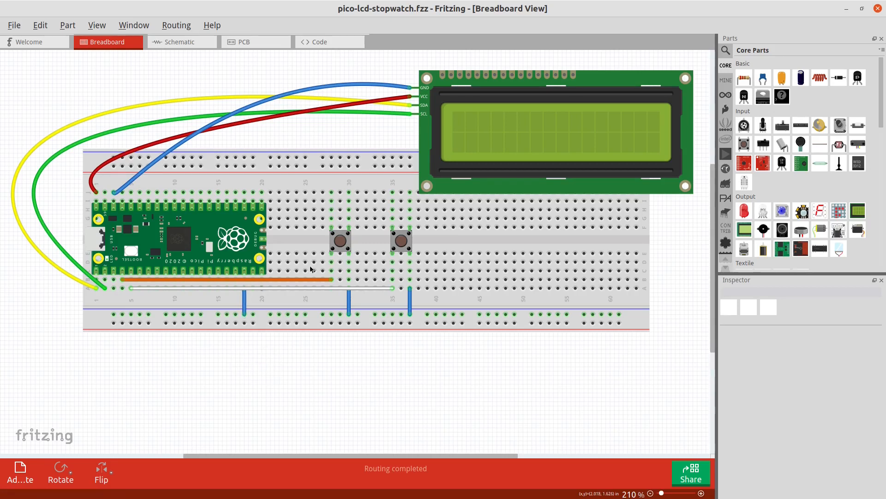
pyautogui.moveTo(362, 244)
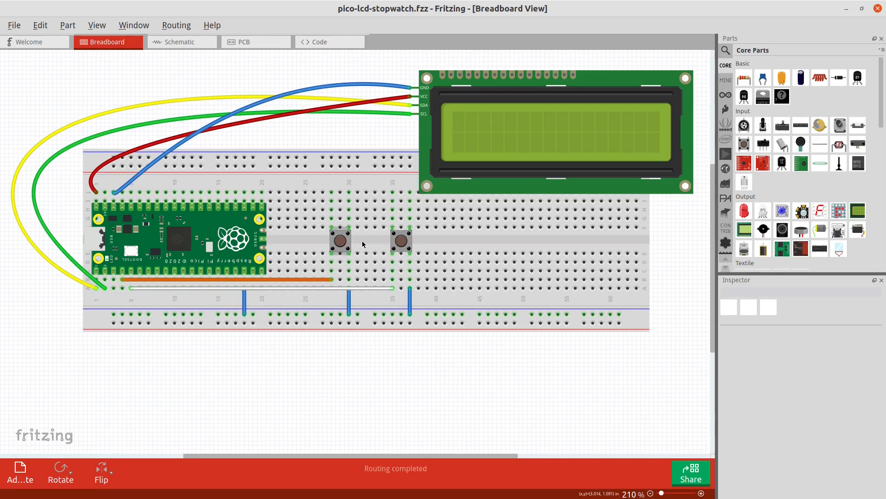
pyautogui.moveTo(340, 242)
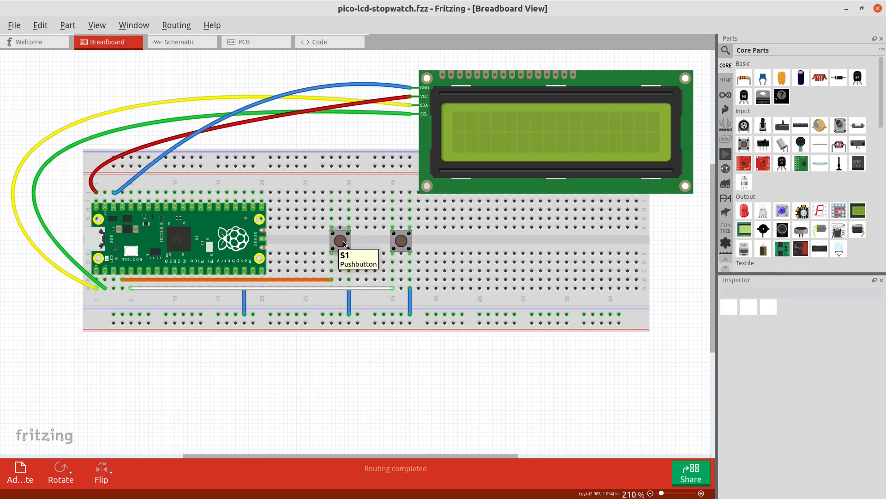
pyautogui.moveTo(343, 244)
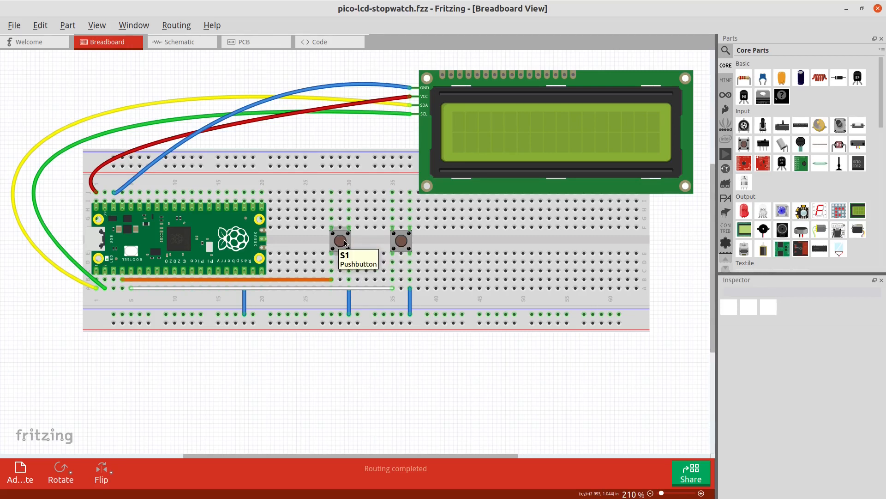
pyautogui.click(339, 240)
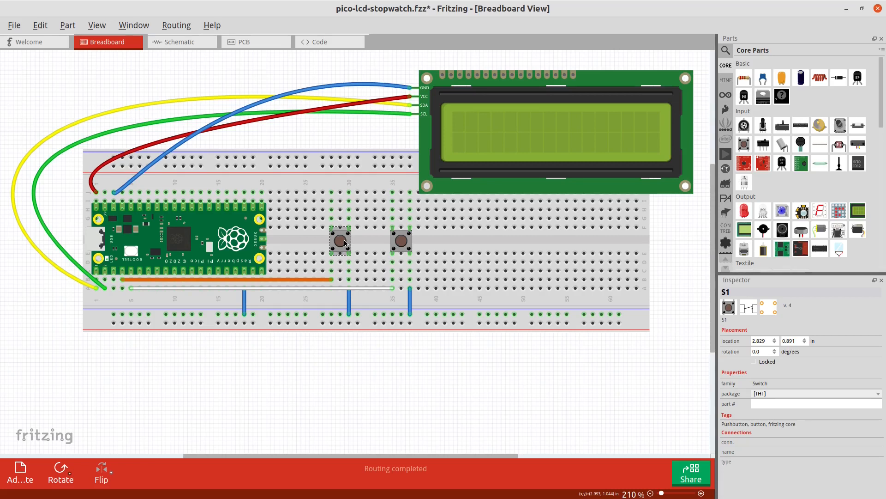
pyautogui.click(402, 241)
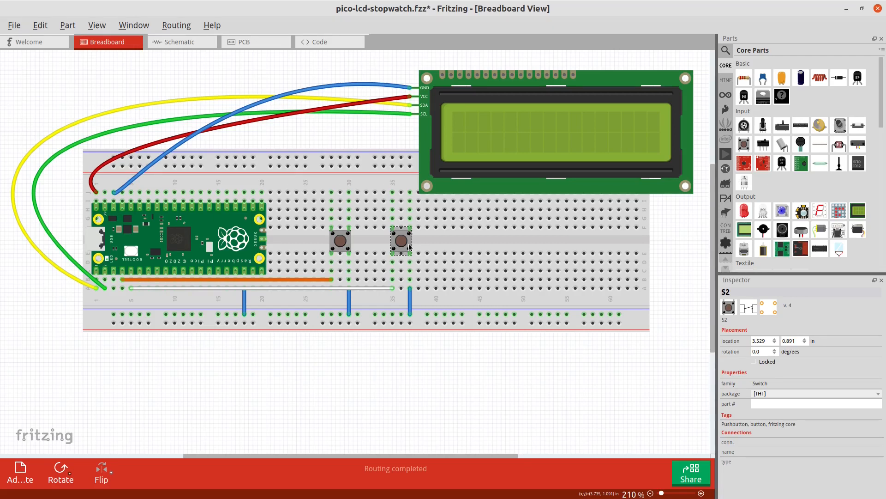
pyautogui.moveTo(402, 245)
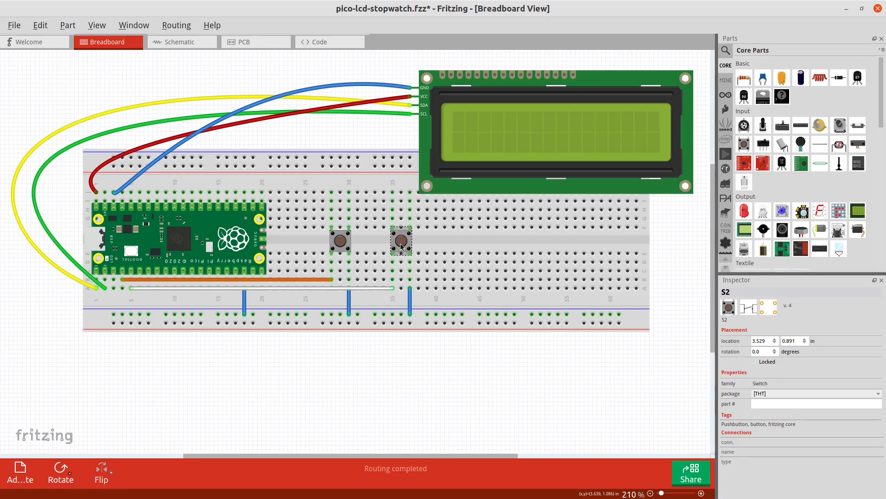
pyautogui.moveTo(402, 243)
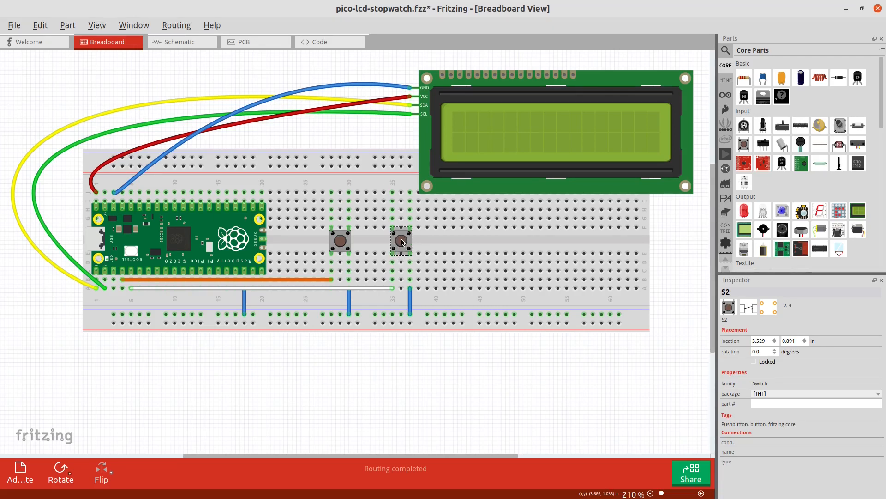
pyautogui.click(296, 362)
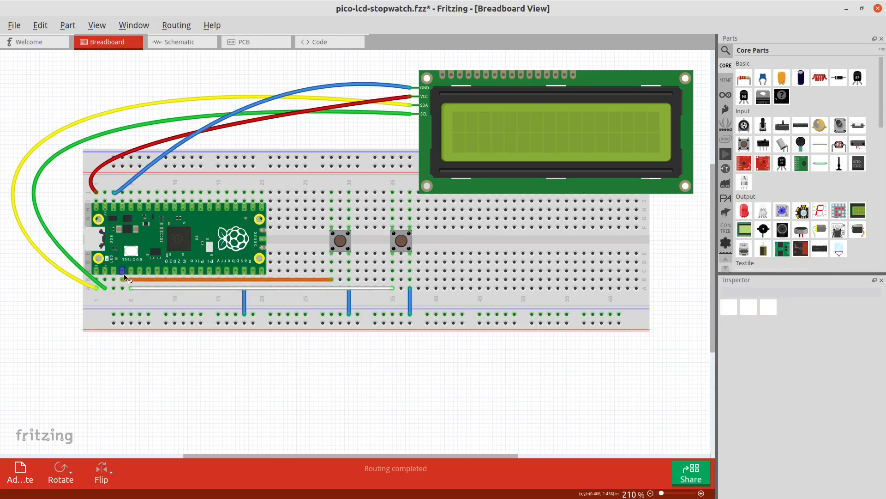
pyautogui.moveTo(125, 277)
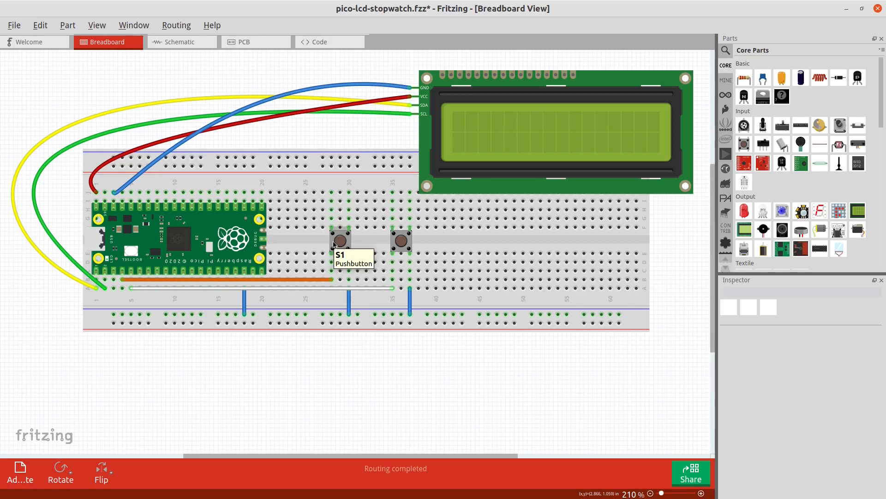
pyautogui.moveTo(349, 273)
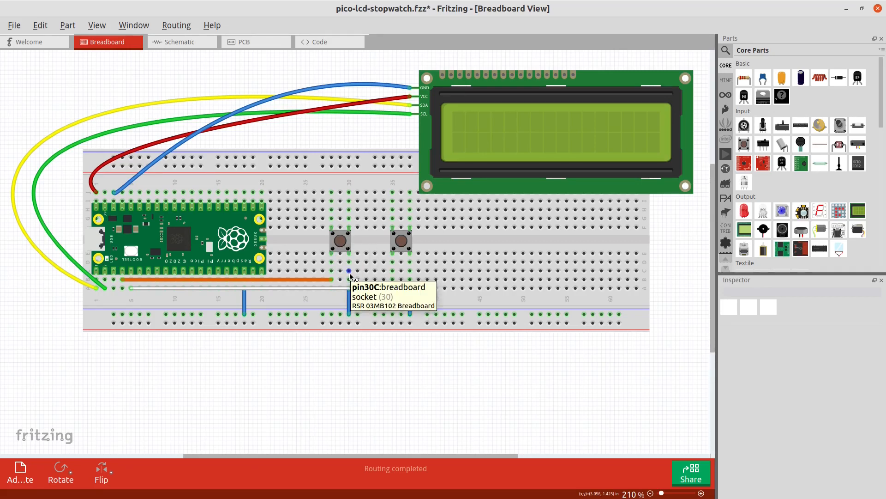
pyautogui.moveTo(246, 274)
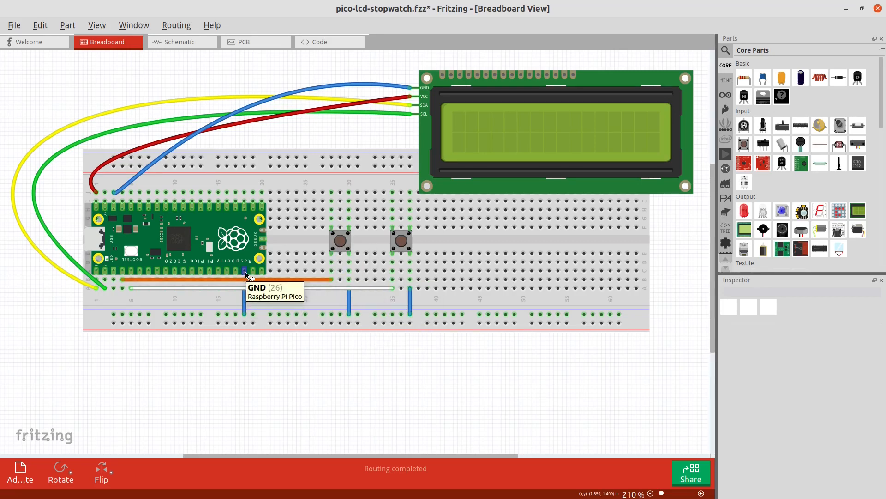
pyautogui.moveTo(359, 322)
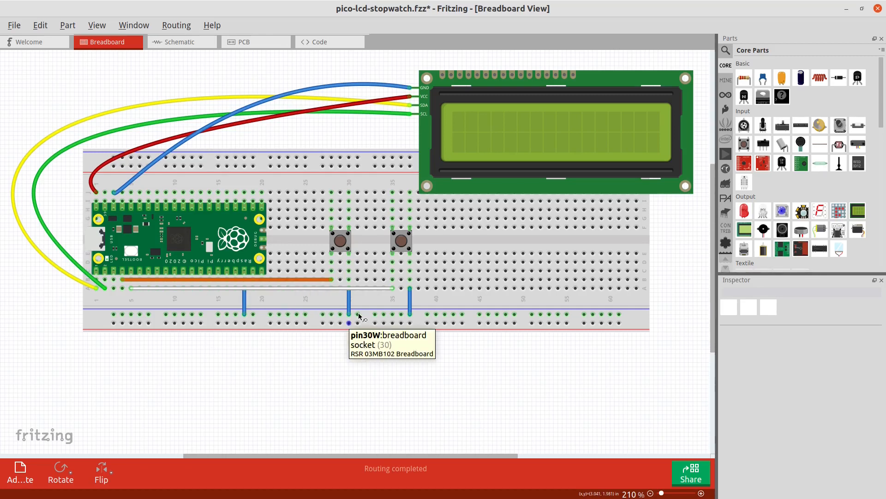
pyautogui.moveTo(135, 292)
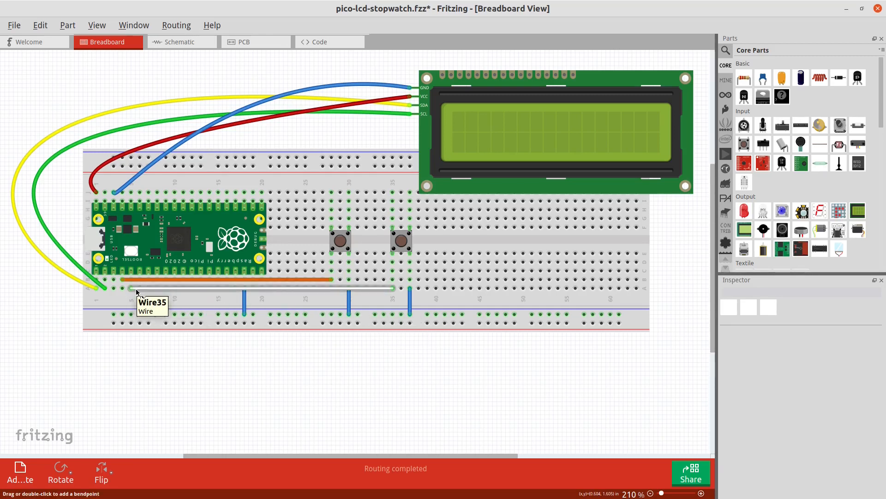
pyautogui.moveTo(133, 289)
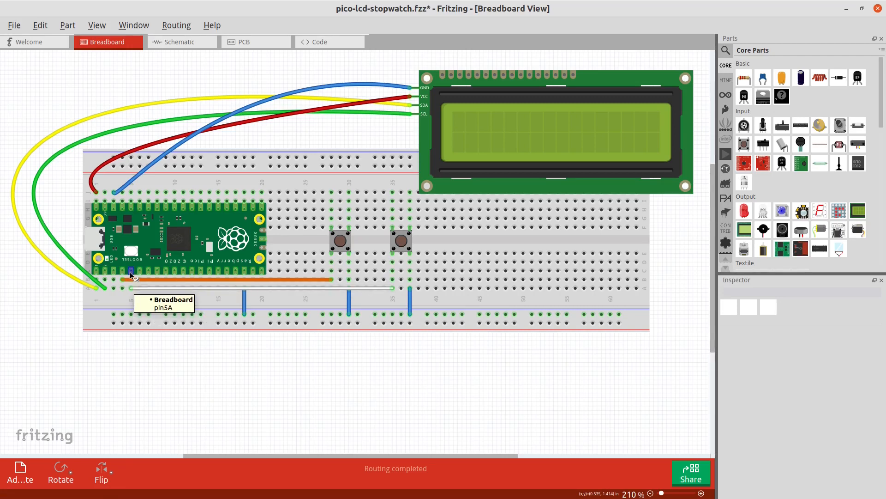
pyautogui.moveTo(131, 275)
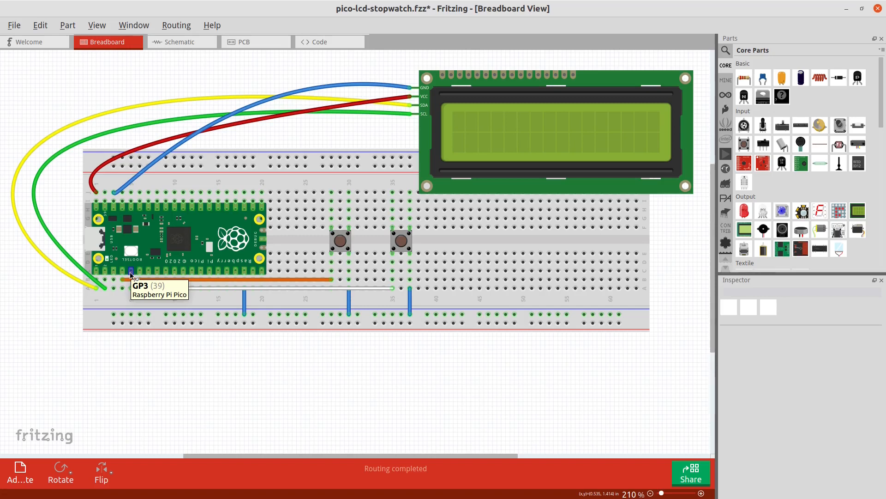
pyautogui.moveTo(410, 289)
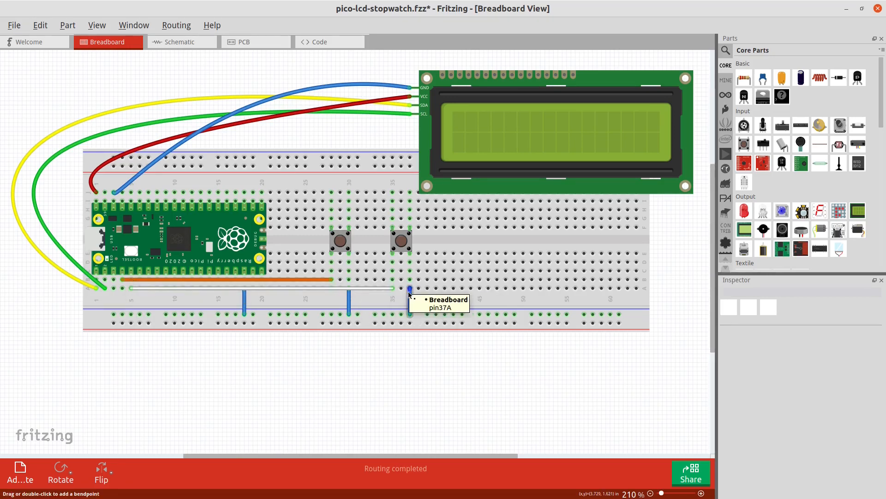
pyautogui.moveTo(248, 314)
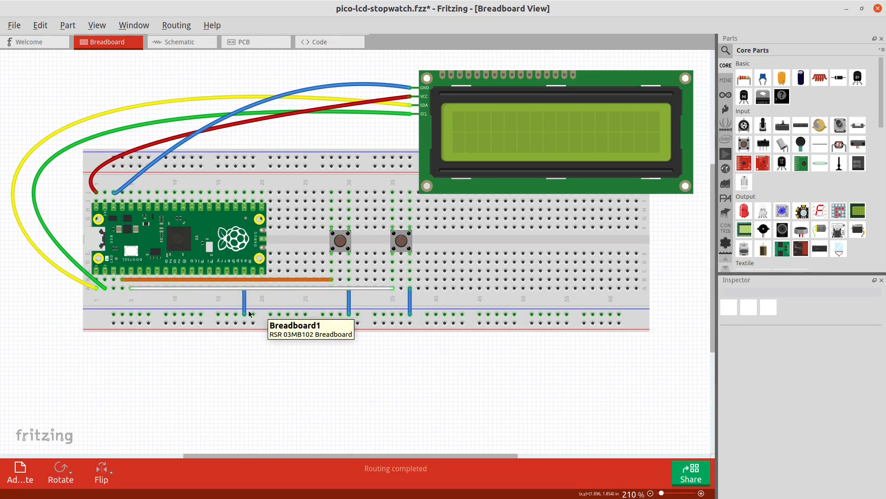
pyautogui.moveTo(138, 277)
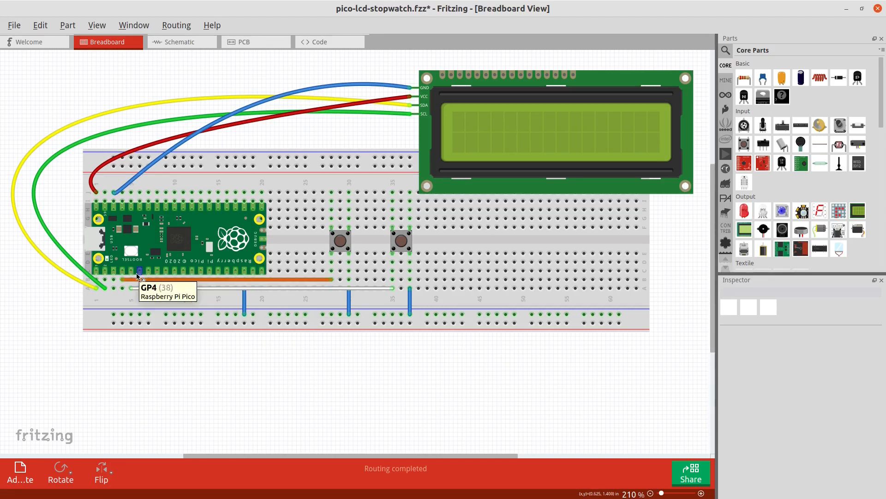
pyautogui.moveTo(368, 295)
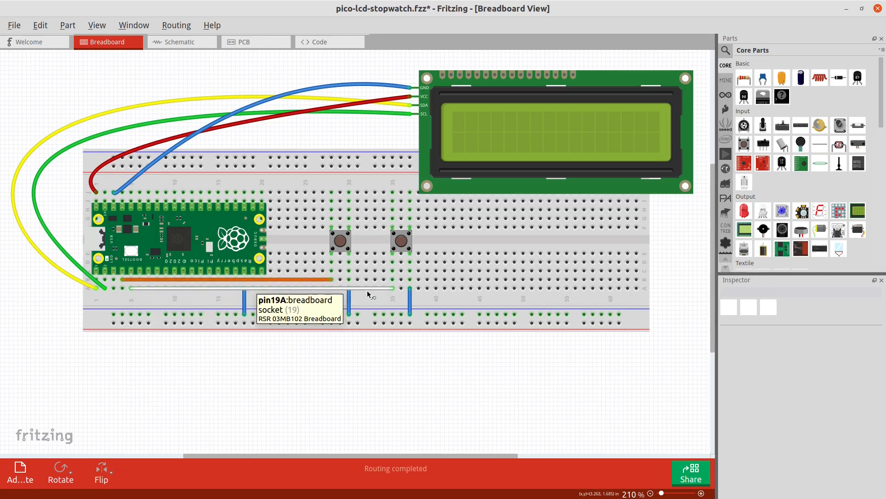
pyautogui.moveTo(354, 280)
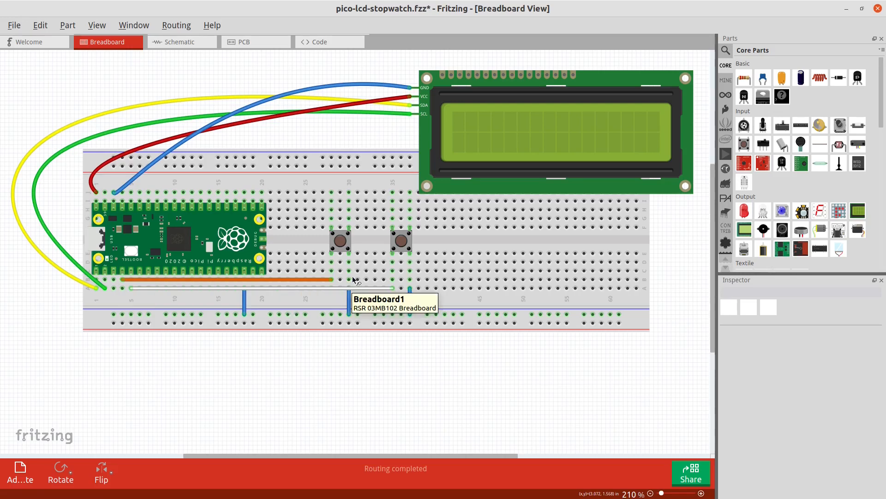
pyautogui.moveTo(356, 281)
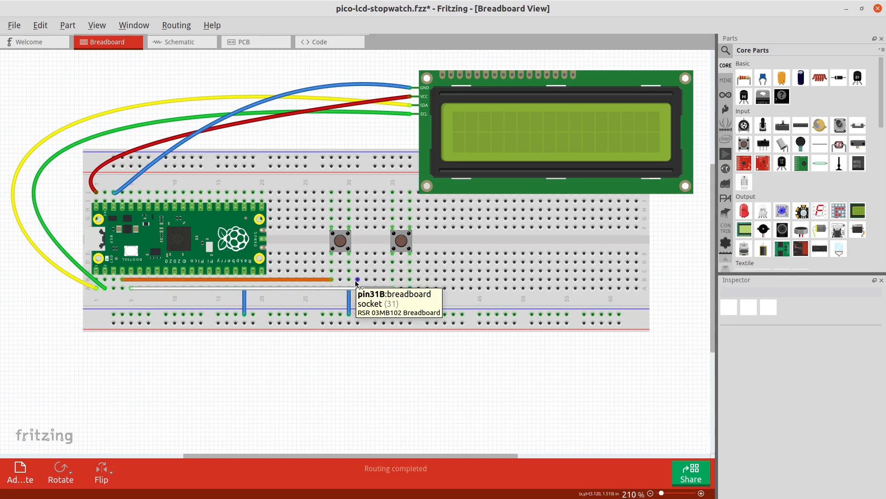
pyautogui.moveTo(400, 368)
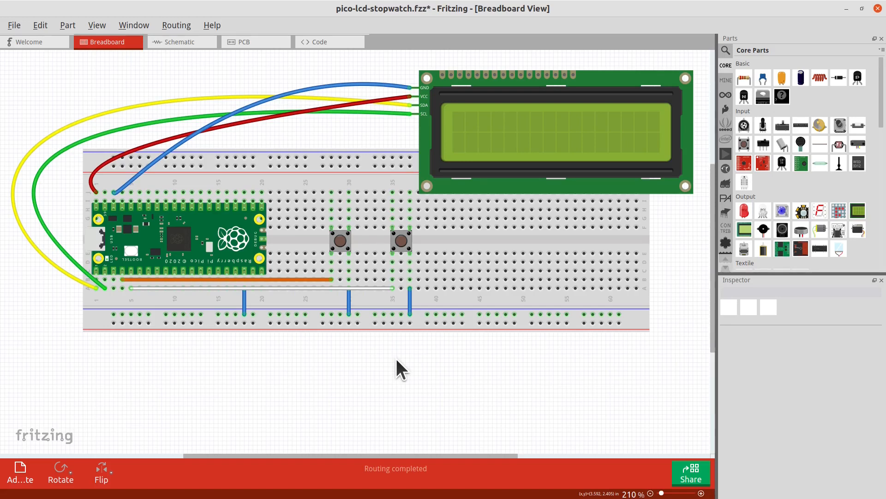
pyautogui.moveTo(347, 362)
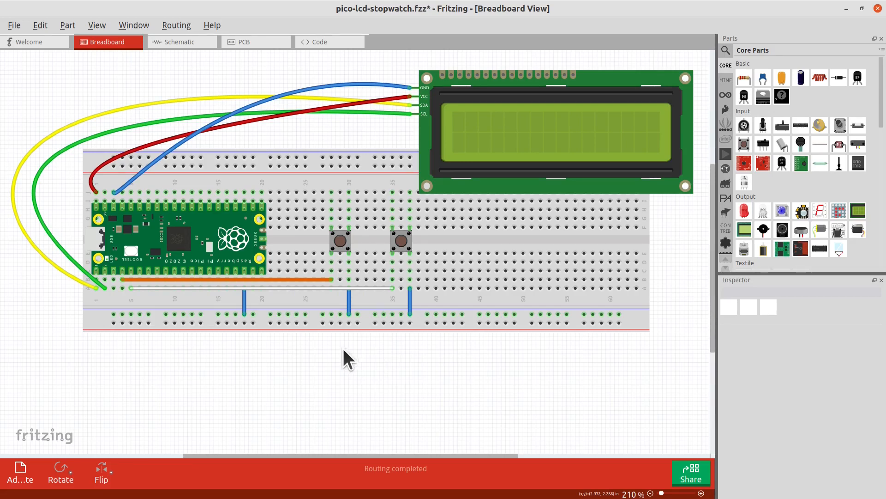
pyautogui.moveTo(355, 361)
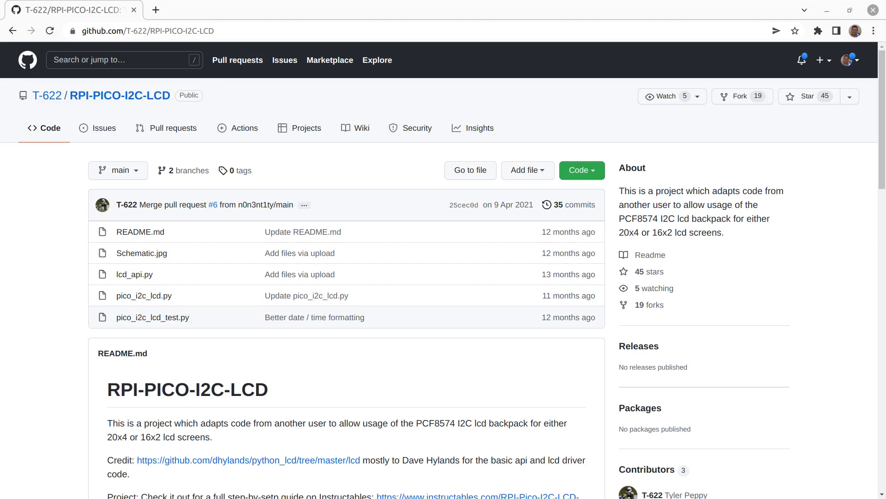
pyautogui.moveTo(423, 383)
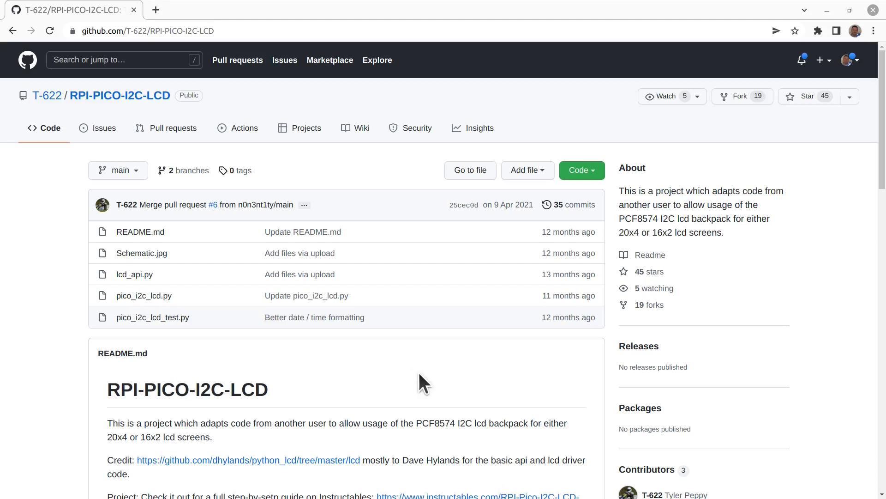
pyautogui.moveTo(45, 110)
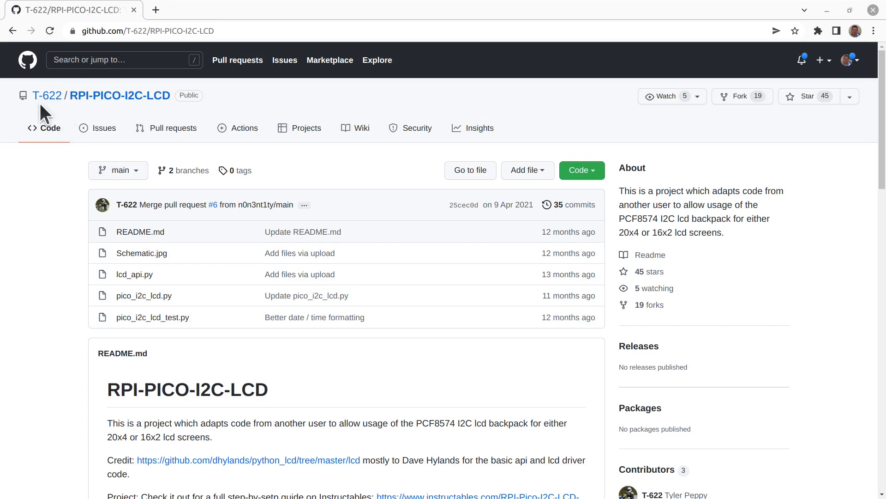
pyautogui.moveTo(47, 95)
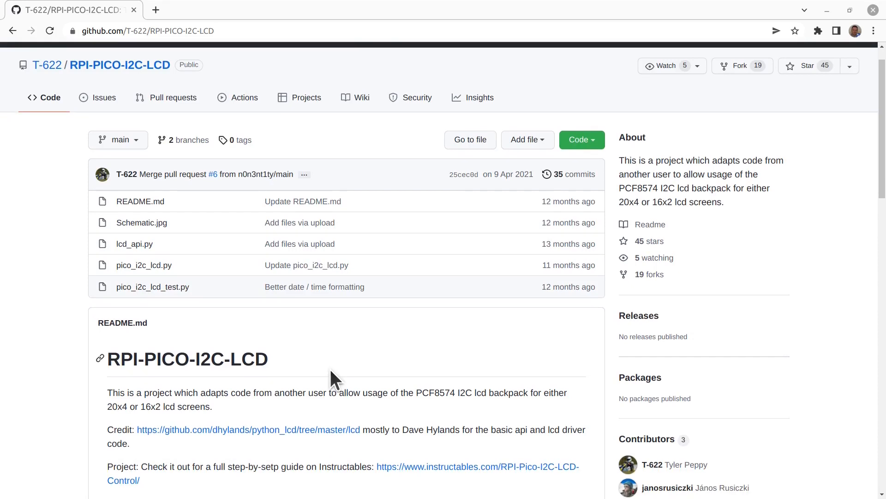
pyautogui.scroll(-3)
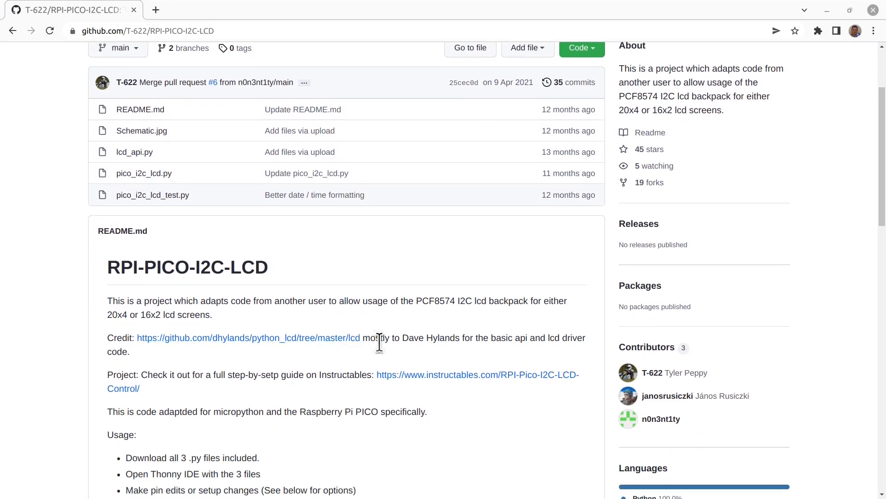
pyautogui.scroll(3)
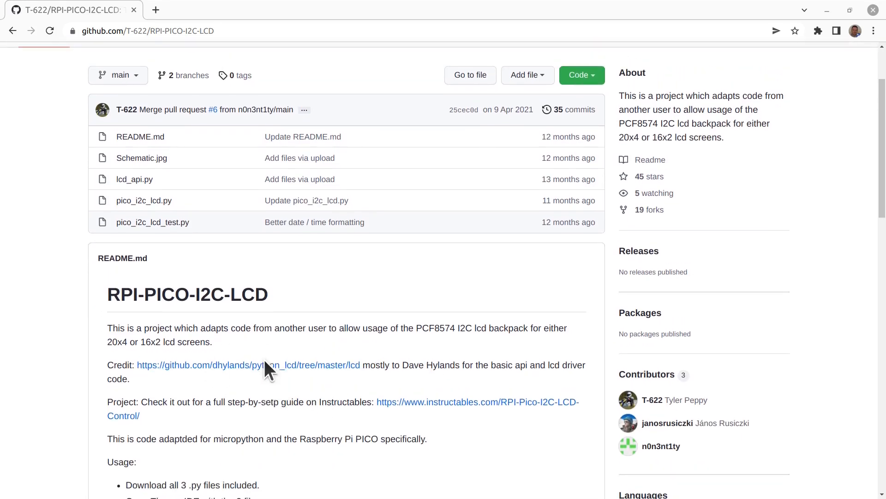
pyautogui.scroll(3)
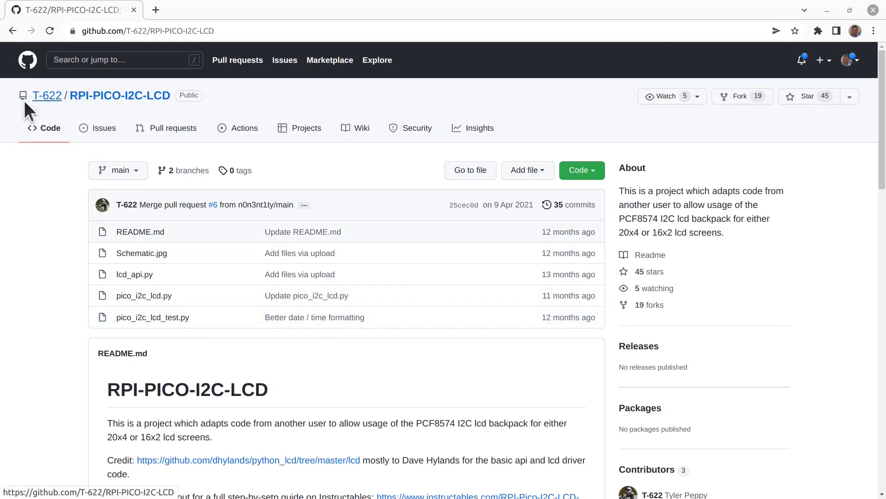
pyautogui.moveTo(94, 113)
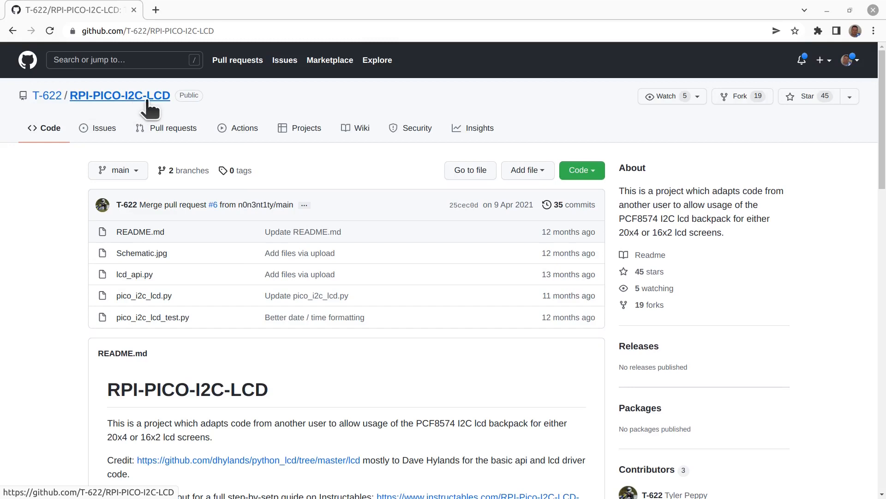
pyautogui.moveTo(278, 370)
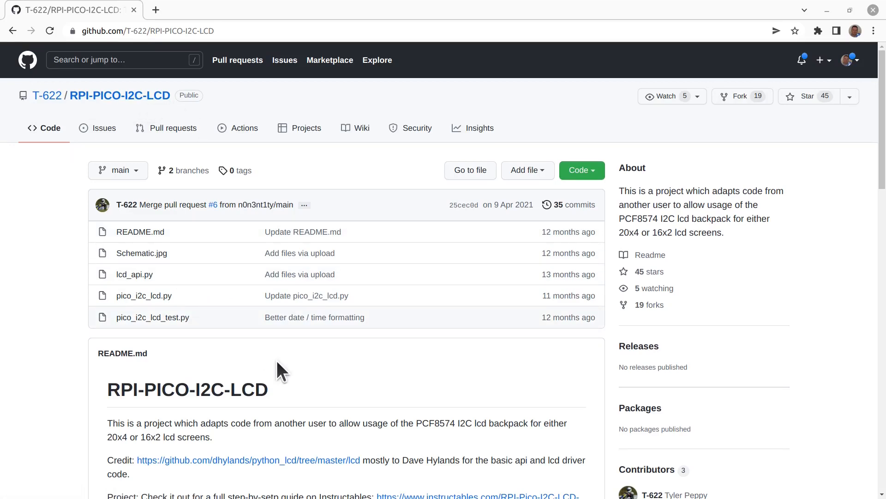
pyautogui.moveTo(242, 348)
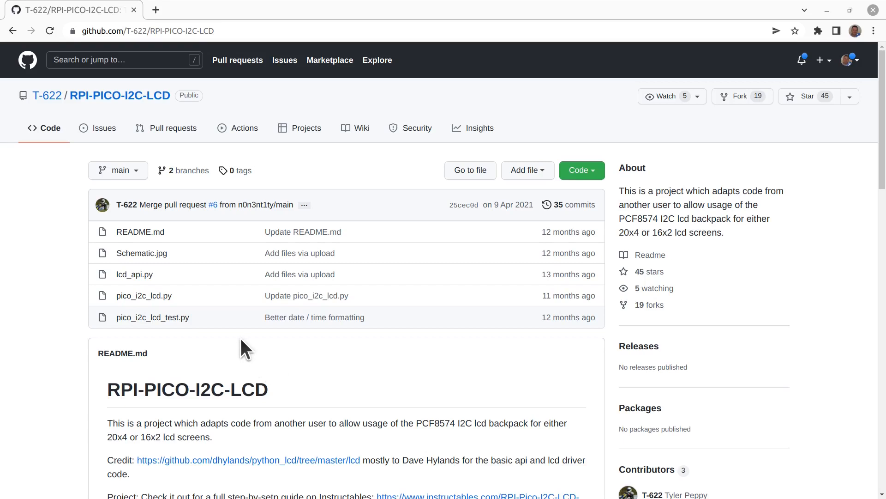
pyautogui.moveTo(135, 274)
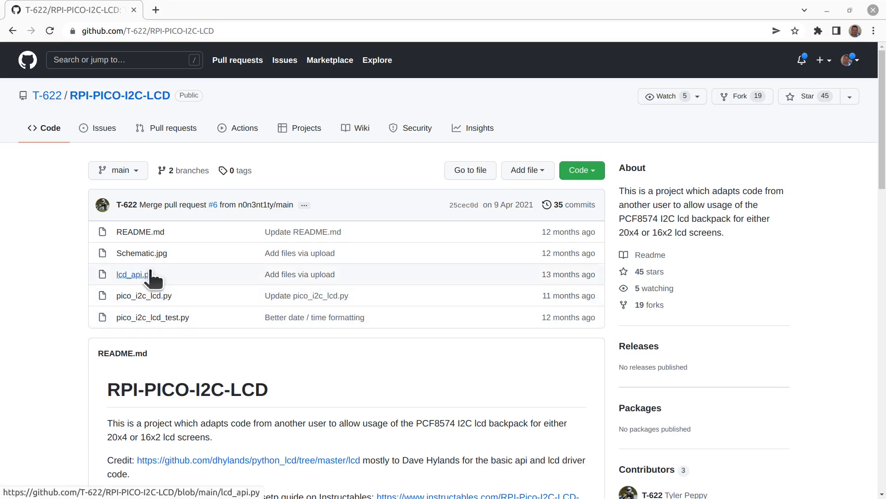
pyautogui.moveTo(126, 290)
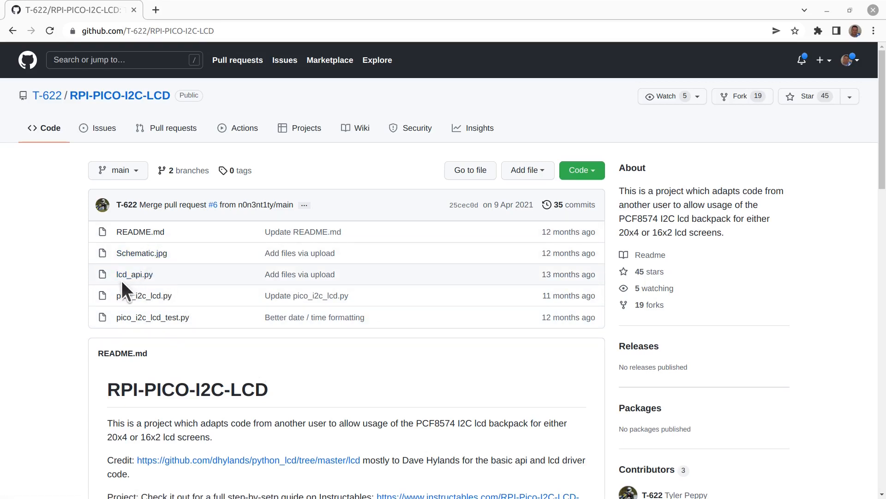
pyautogui.moveTo(158, 280)
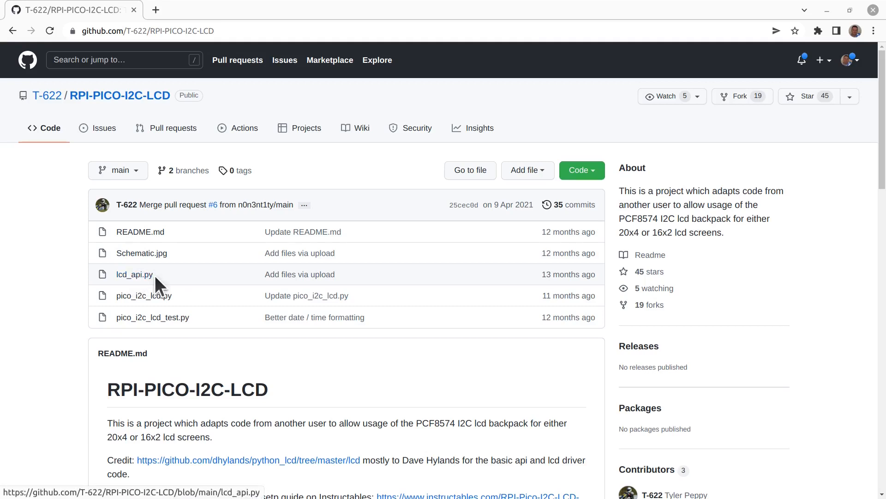
pyautogui.moveTo(144, 295)
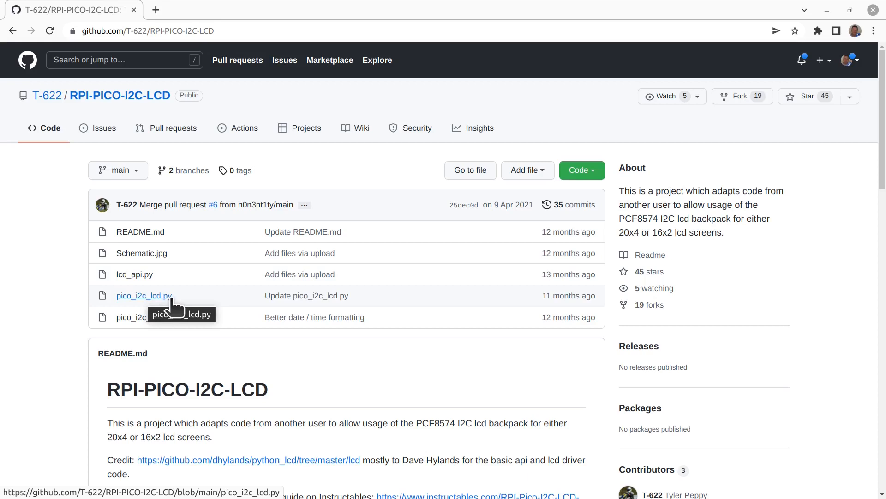
pyautogui.moveTo(233, 317)
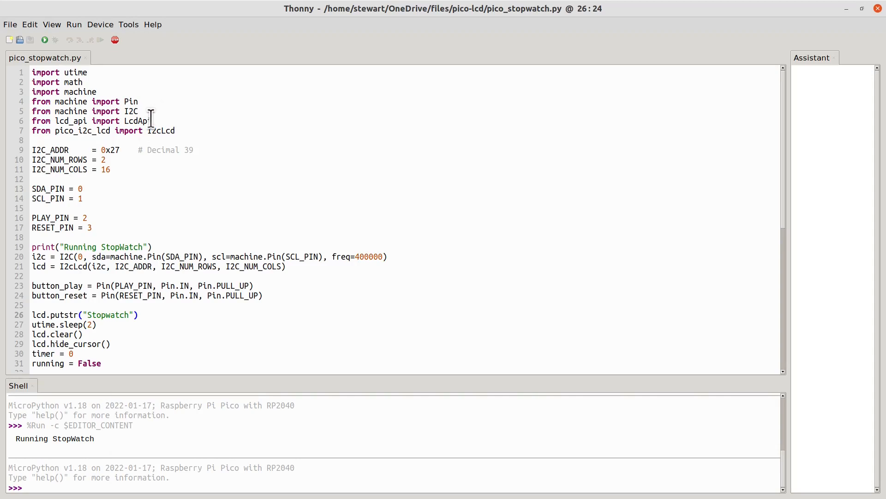
pyautogui.moveTo(91, 92)
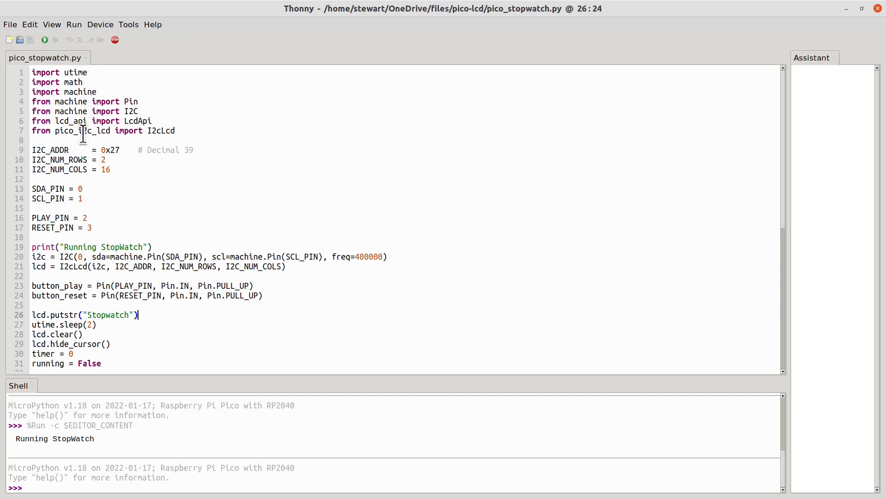
pyautogui.moveTo(74, 101)
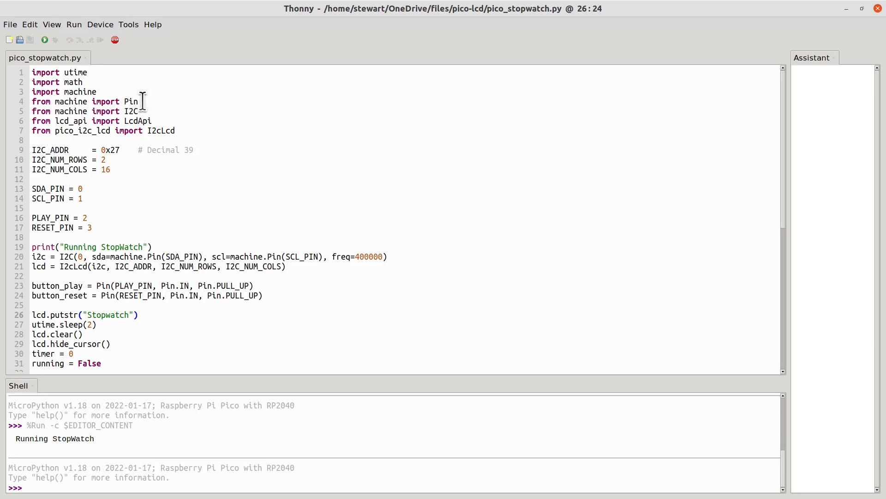
pyautogui.click(137, 315)
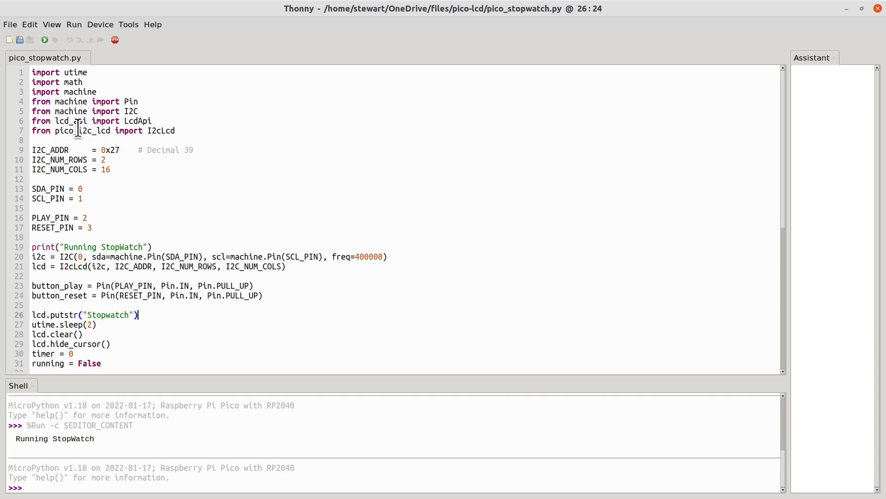
pyautogui.scroll(-3)
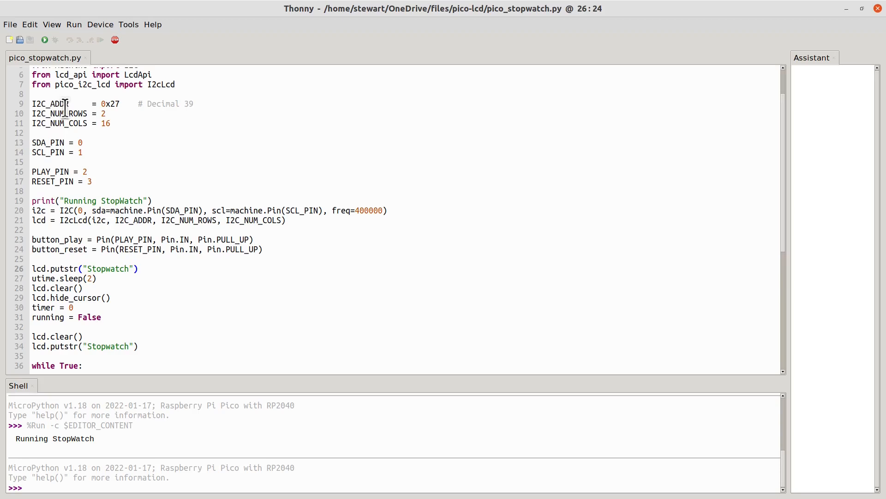
pyautogui.click(138, 268)
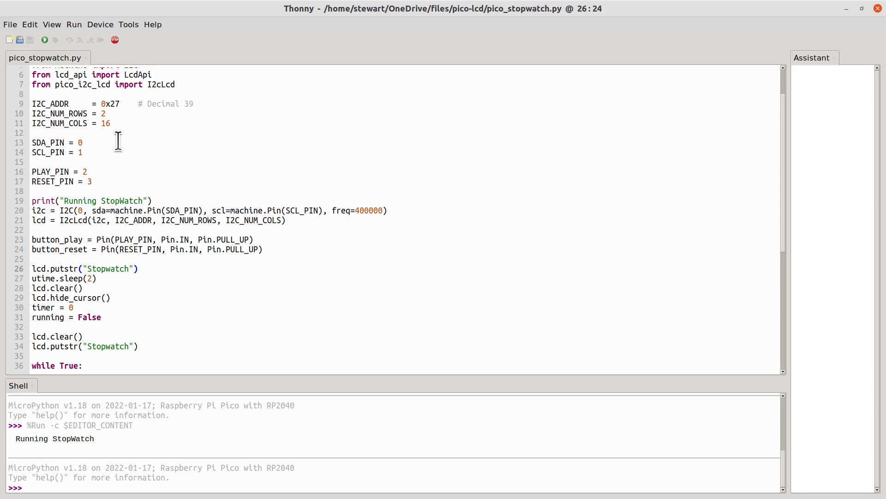
pyautogui.click(138, 267)
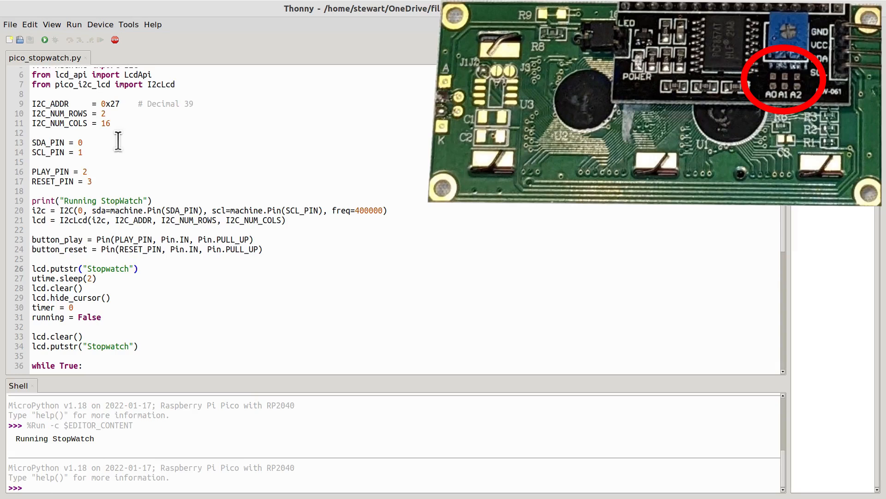
pyautogui.click(138, 268)
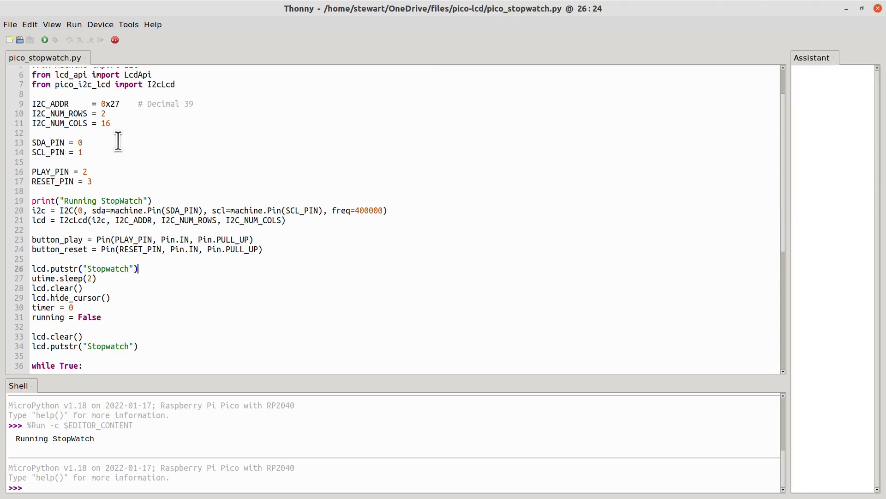
pyautogui.moveTo(130, 112)
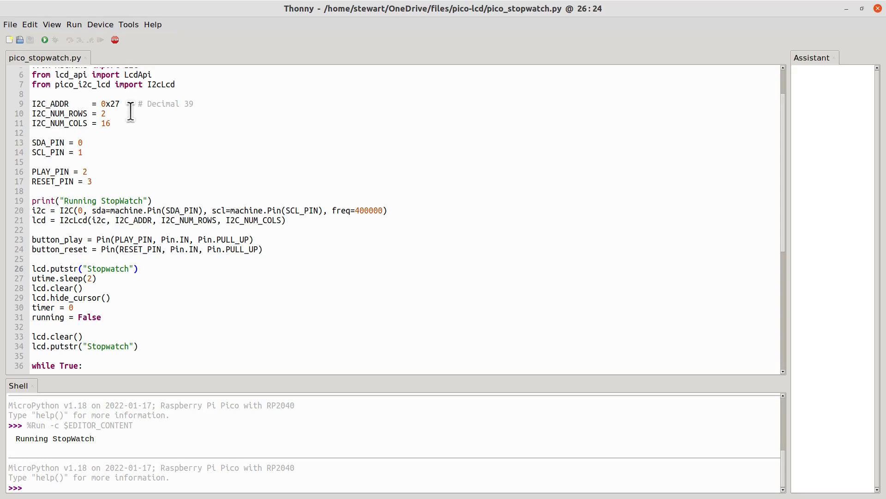
pyautogui.click(138, 268)
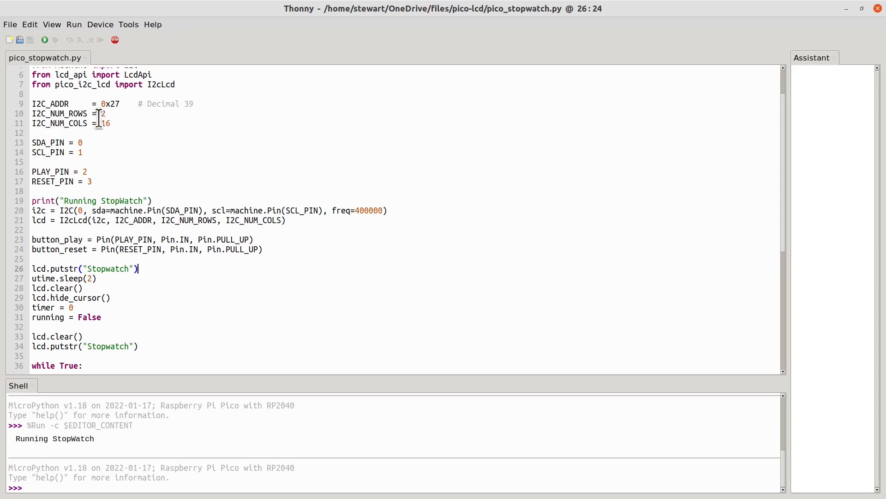
pyautogui.moveTo(110, 136)
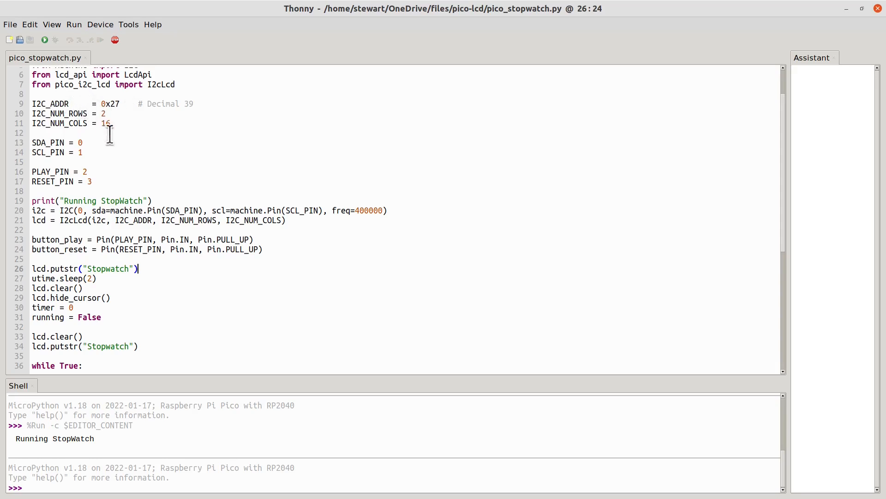
pyautogui.moveTo(28, 135)
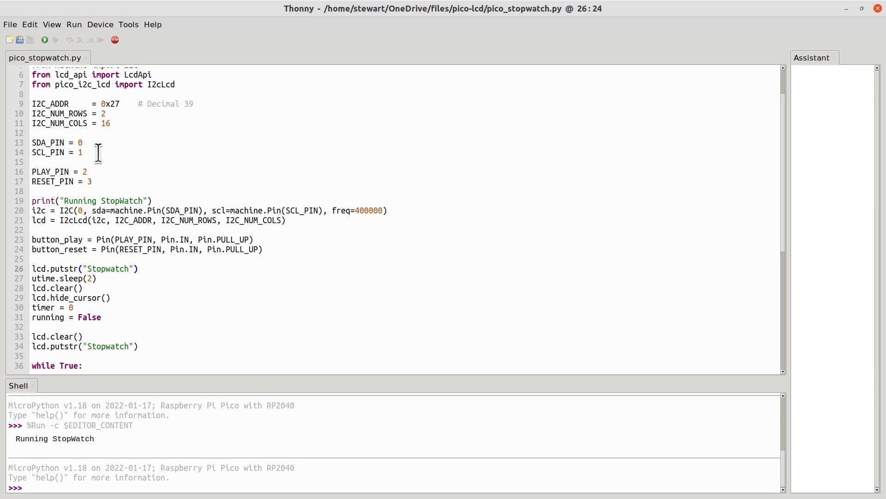
pyautogui.click(138, 268)
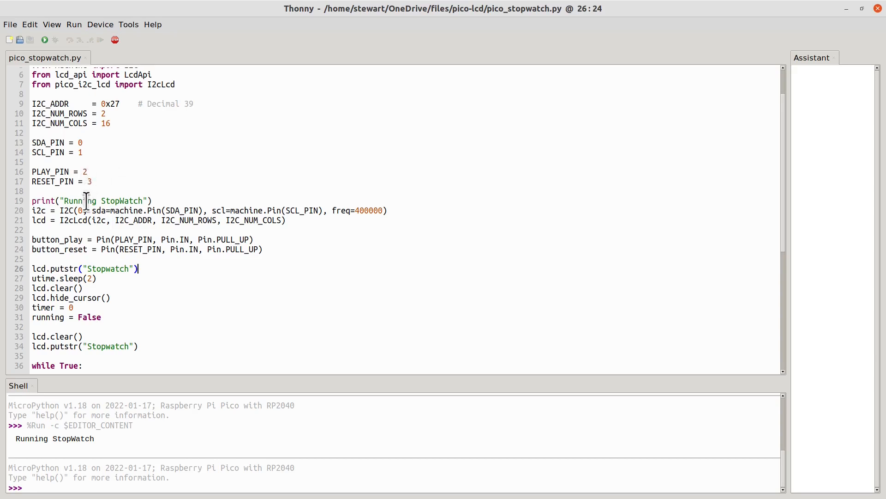
pyautogui.moveTo(112, 226)
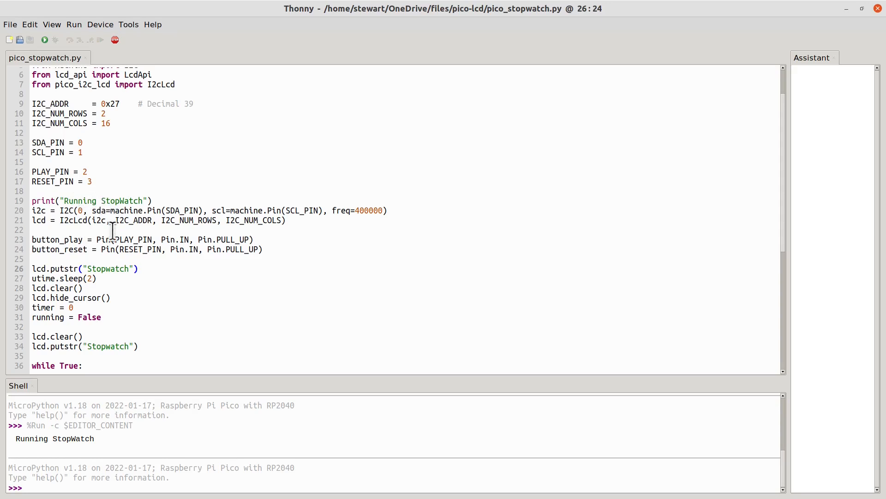
pyautogui.moveTo(107, 206)
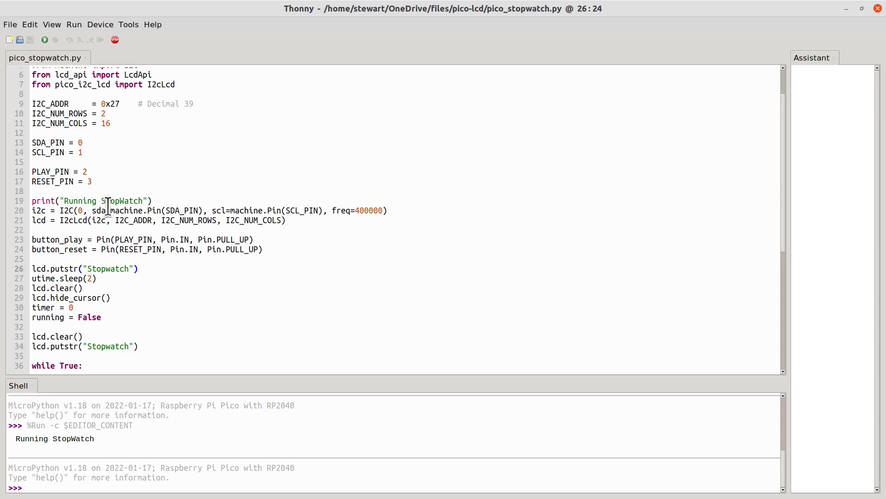
pyautogui.click(137, 268)
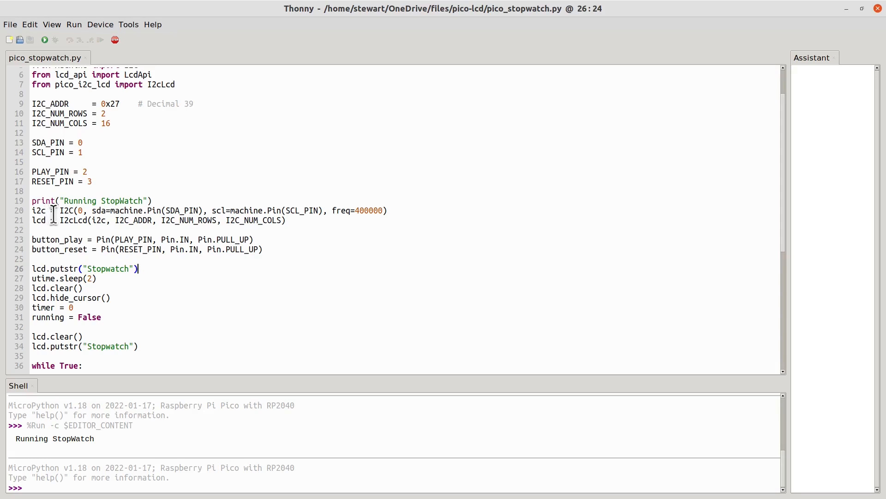
pyautogui.moveTo(148, 211)
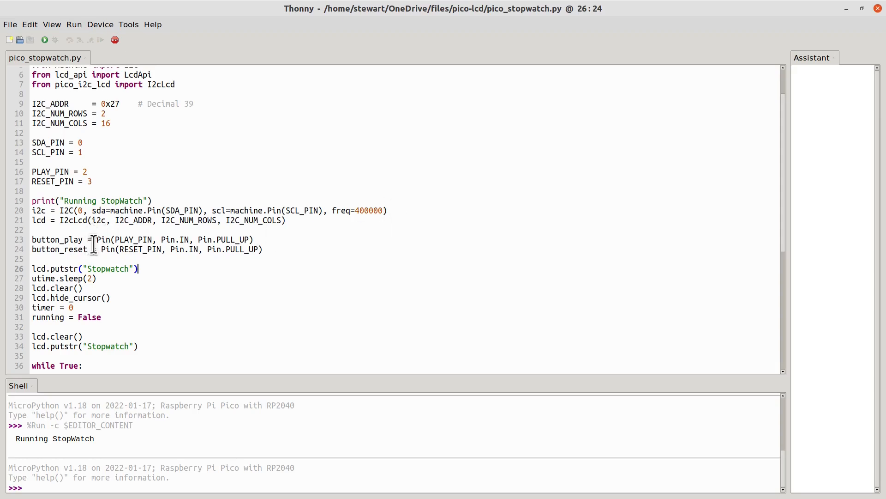
pyautogui.moveTo(52, 220)
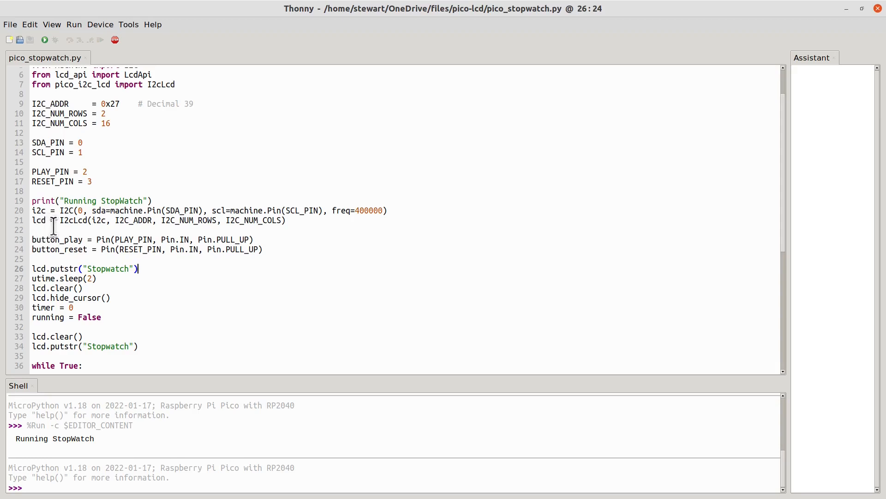
pyautogui.moveTo(298, 221)
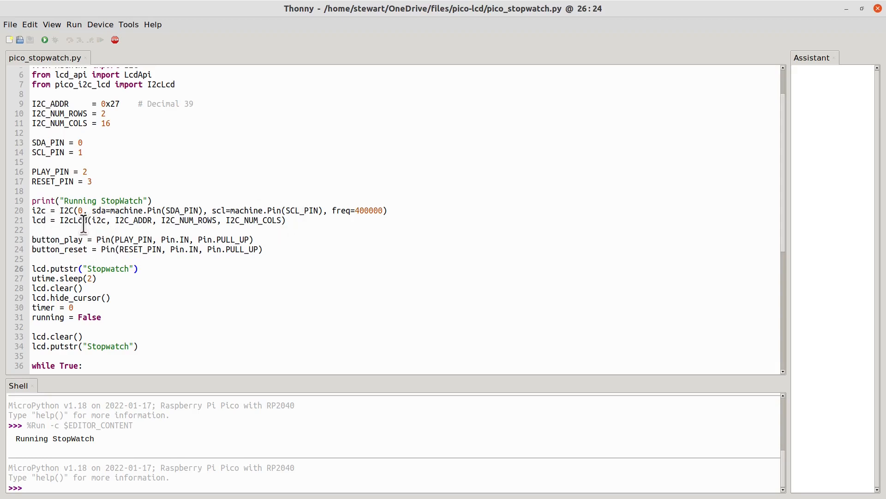
pyautogui.moveTo(177, 266)
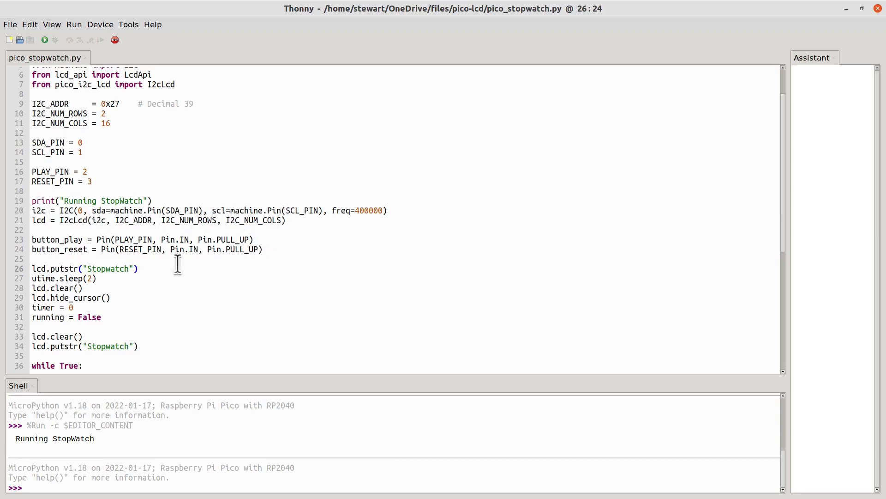
pyautogui.scroll(-3)
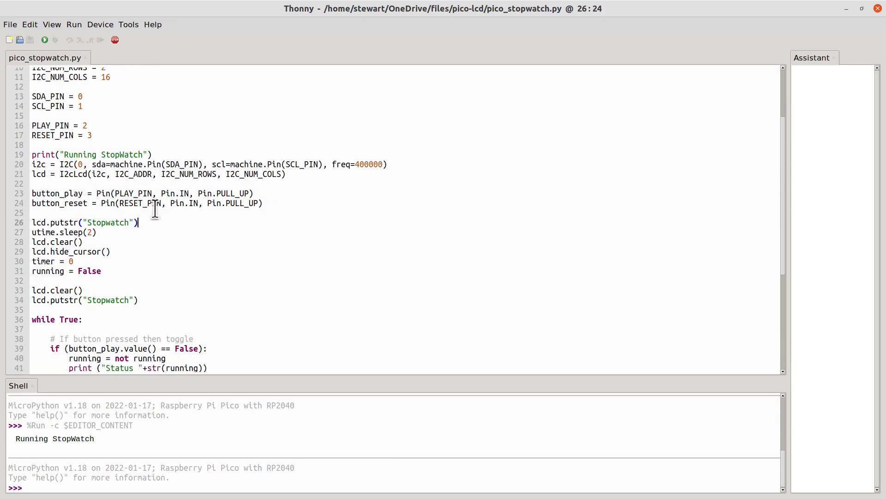
pyautogui.scroll(-3)
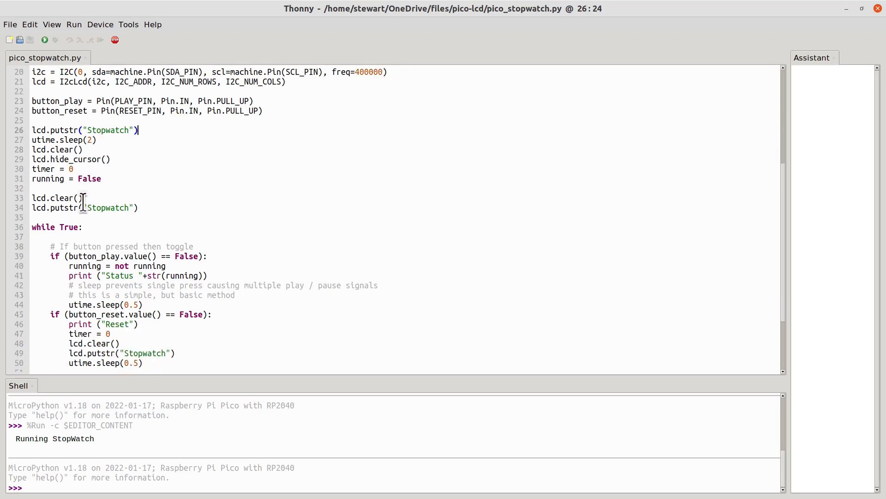
pyautogui.moveTo(90, 159)
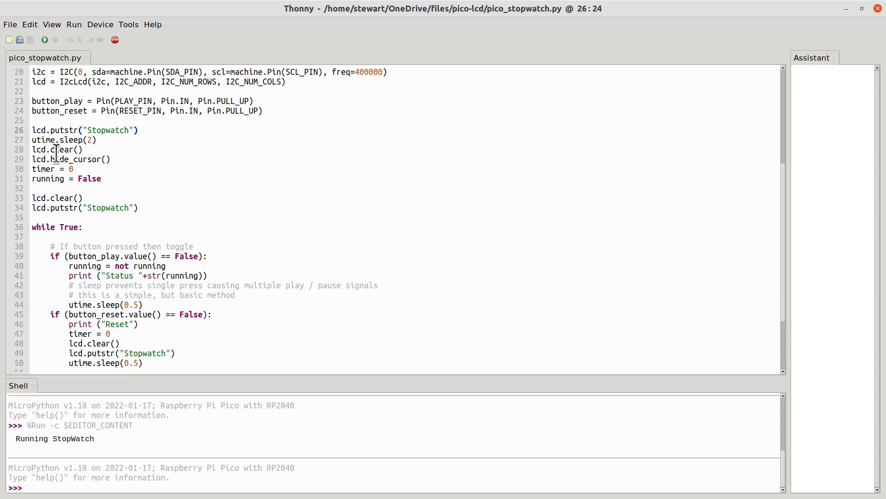
pyautogui.moveTo(95, 163)
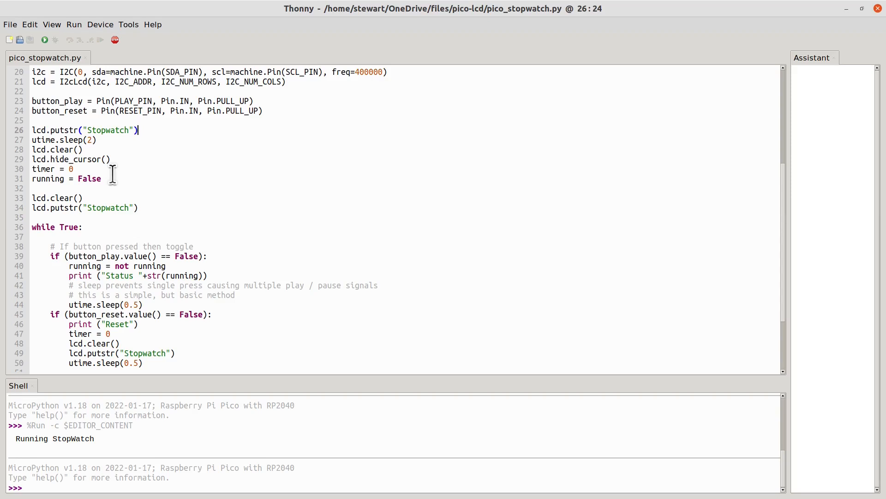
pyautogui.click(140, 208)
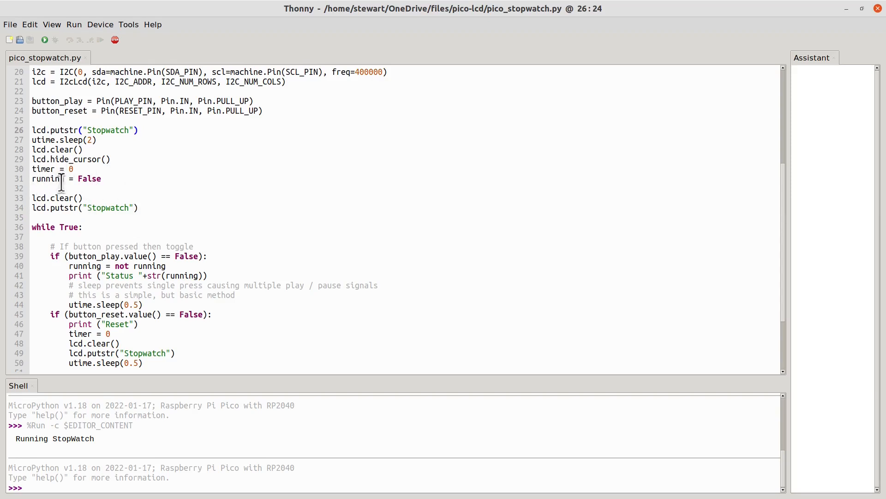
pyautogui.scroll(-3)
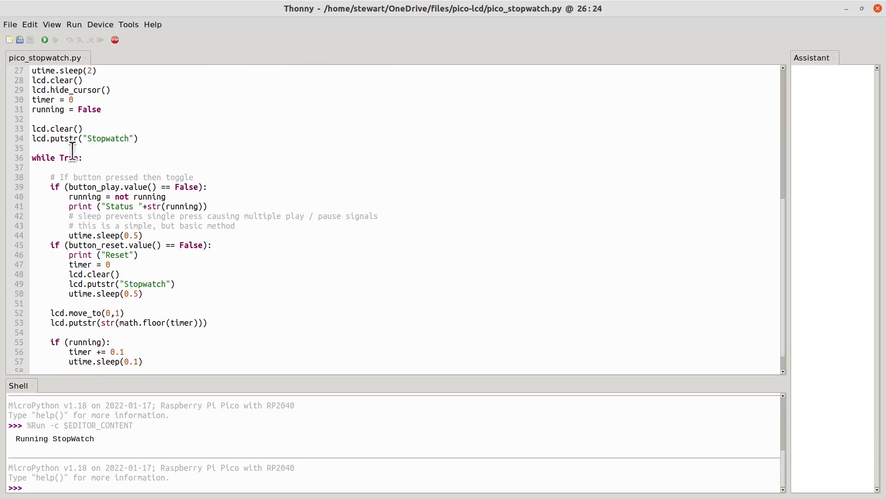
pyautogui.moveTo(116, 149)
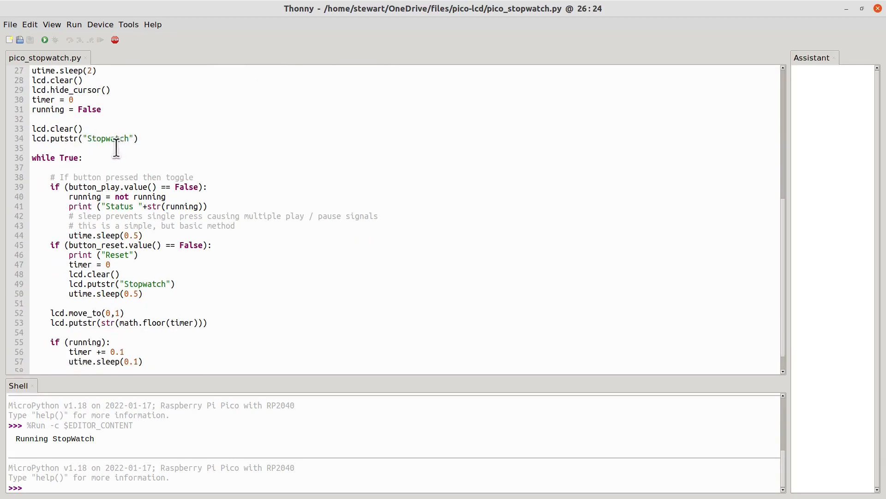
pyautogui.moveTo(123, 177)
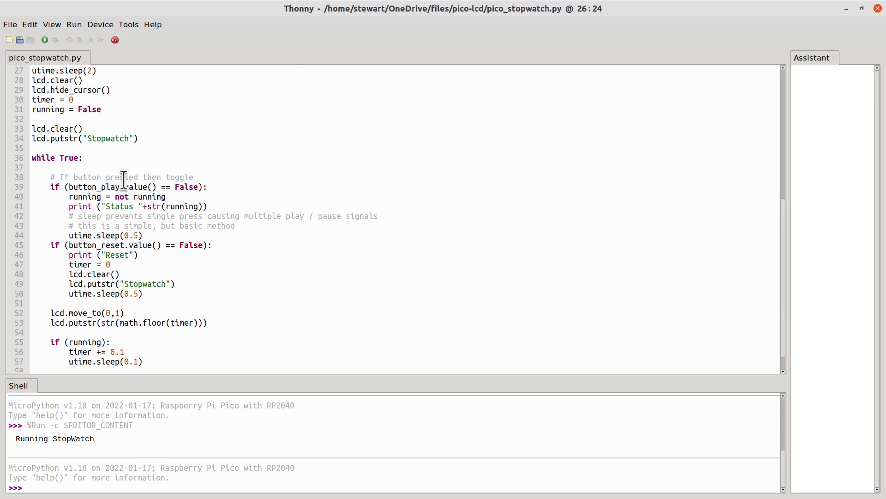
pyautogui.scroll(-3)
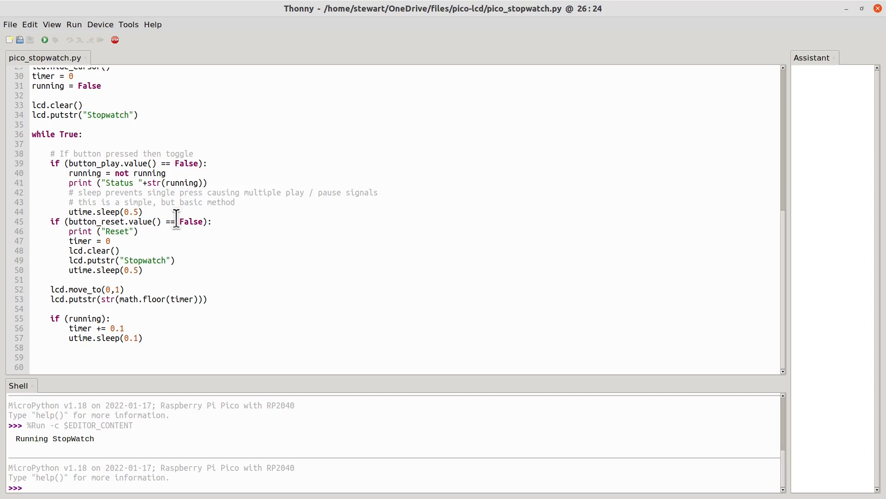
pyautogui.moveTo(138, 163)
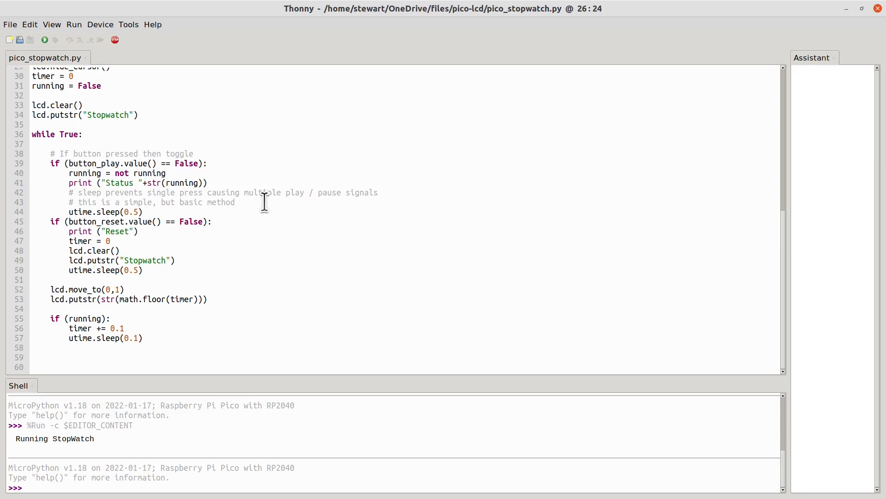
pyautogui.moveTo(79, 164)
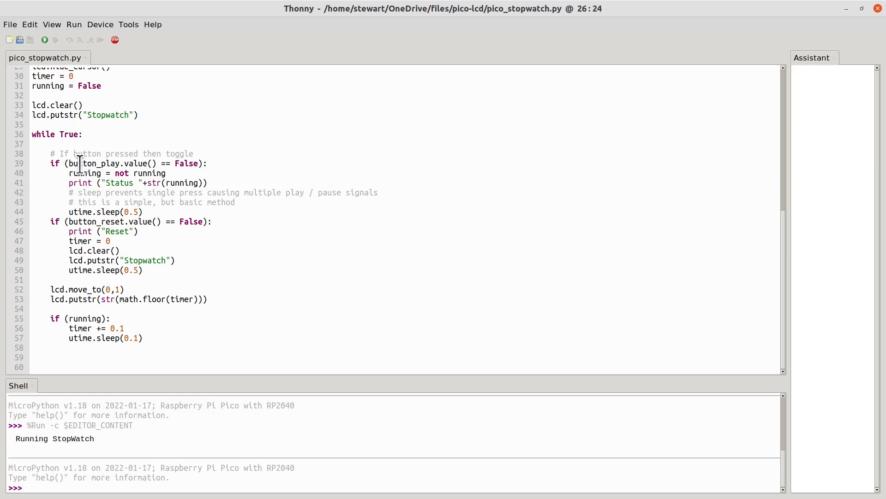
pyautogui.click(69, 183)
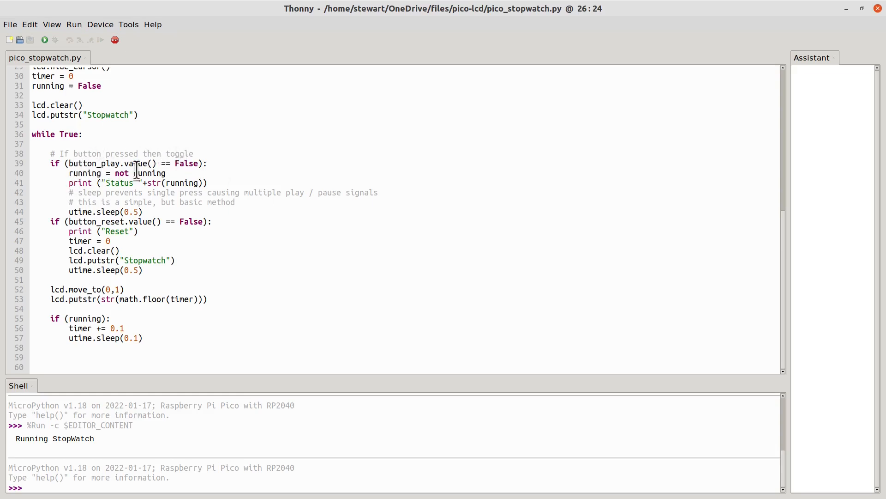
pyautogui.click(175, 172)
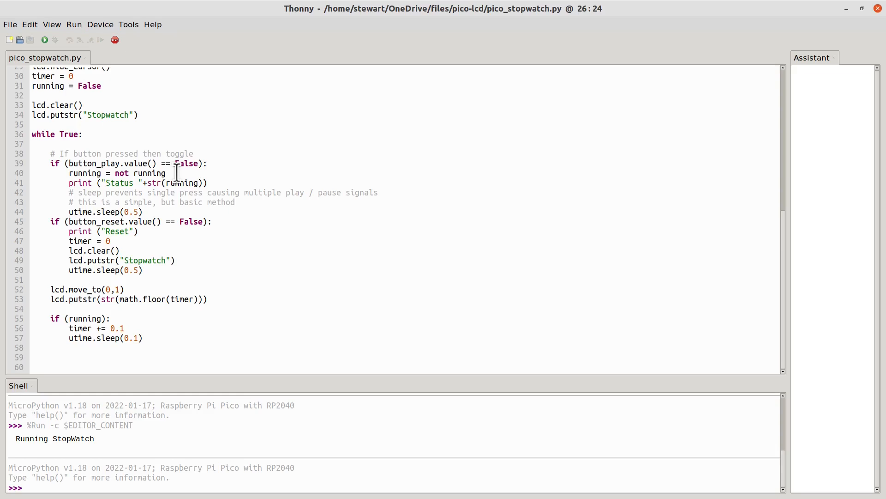
pyautogui.click(113, 183)
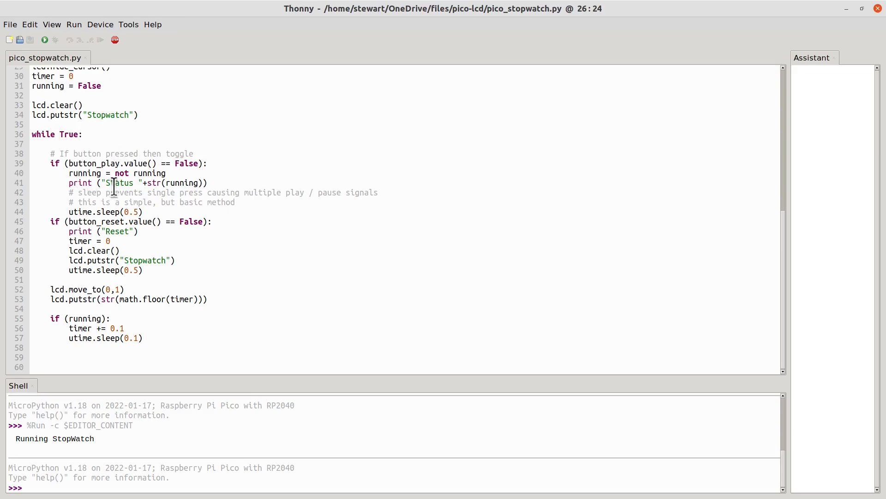
pyautogui.moveTo(123, 213)
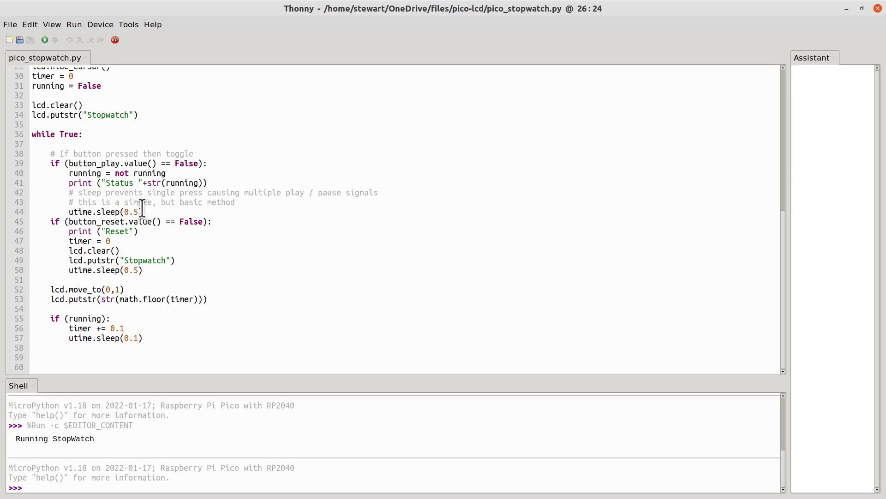
pyautogui.moveTo(139, 212)
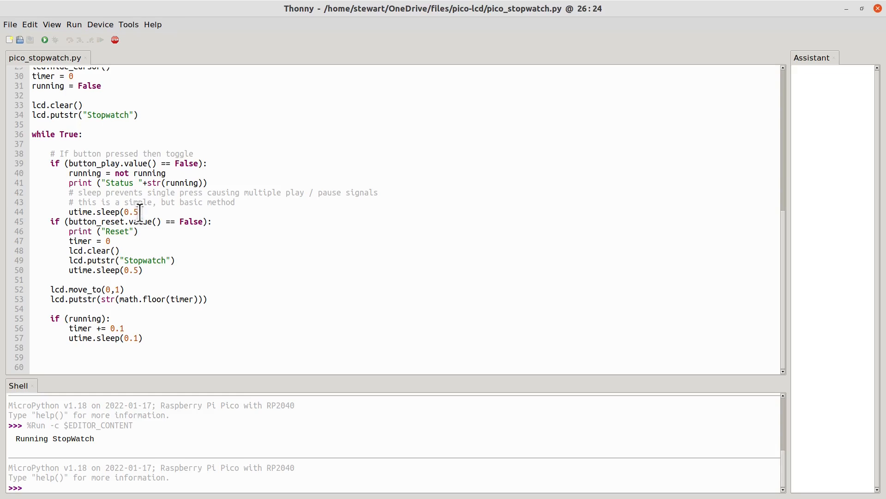
pyautogui.moveTo(147, 215)
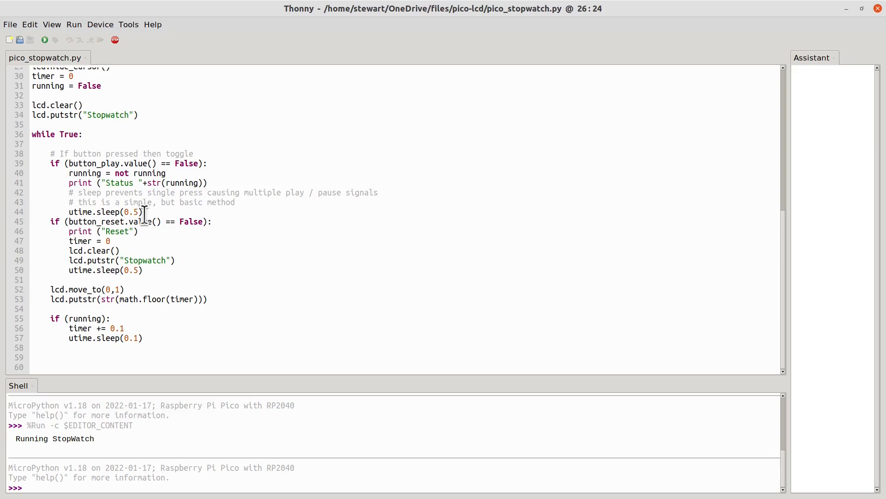
pyautogui.moveTo(178, 210)
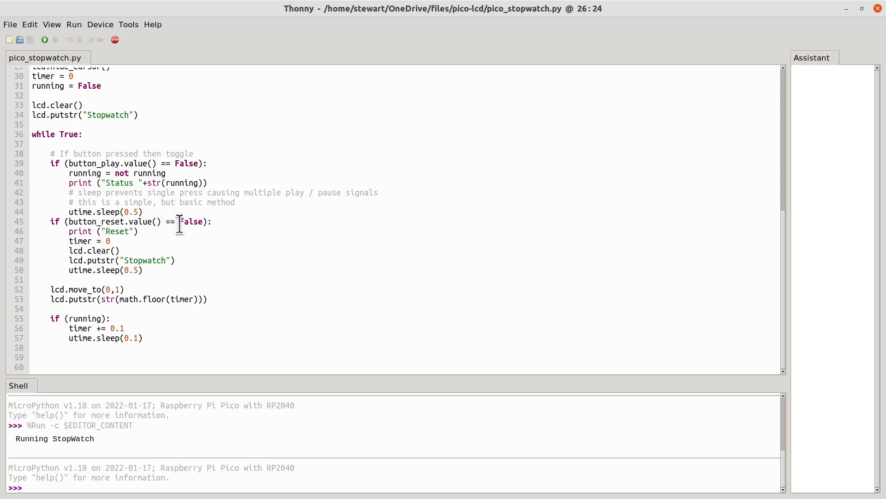
pyautogui.moveTo(143, 231)
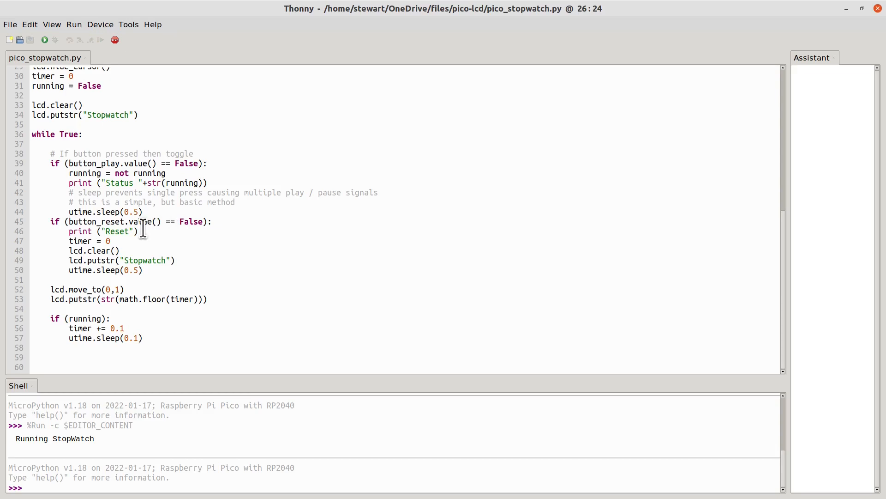
pyautogui.moveTo(157, 233)
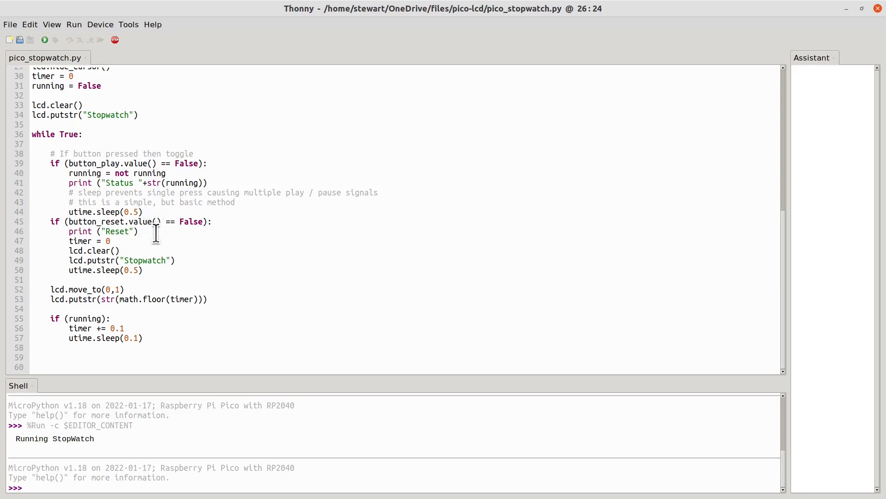
pyautogui.moveTo(123, 231)
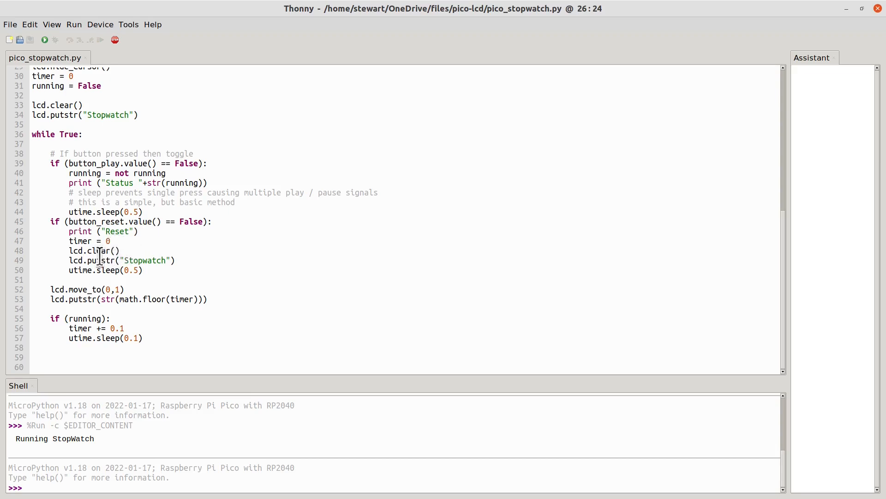
pyautogui.moveTo(183, 261)
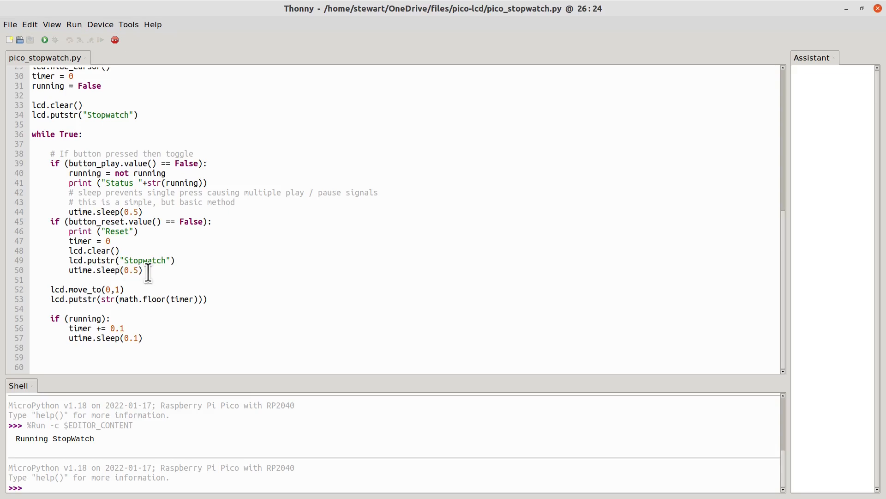
pyautogui.moveTo(122, 231)
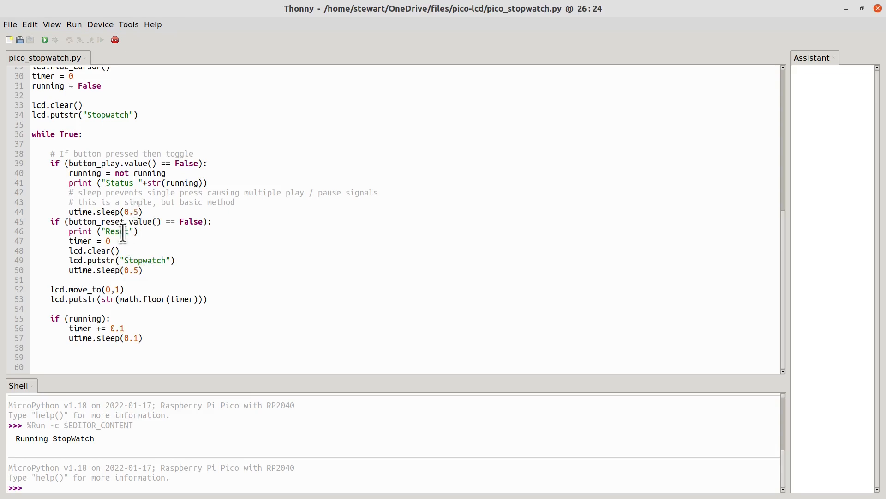
pyautogui.moveTo(168, 286)
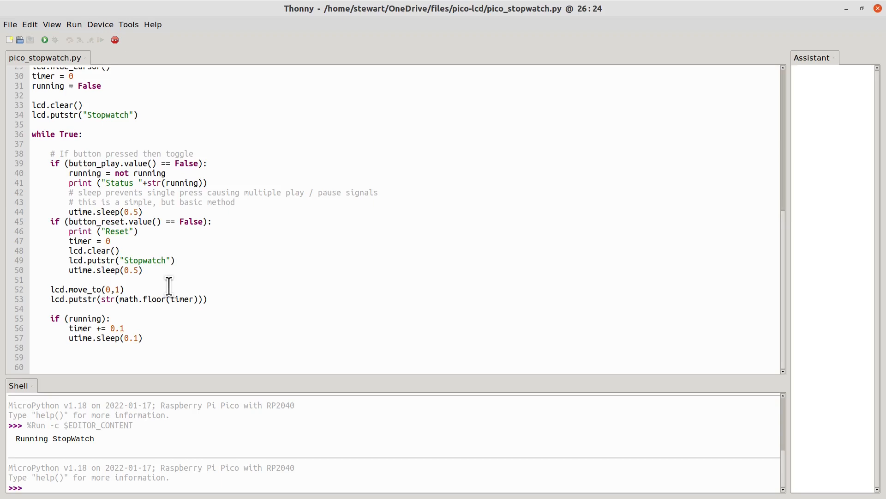
pyautogui.moveTo(72, 281)
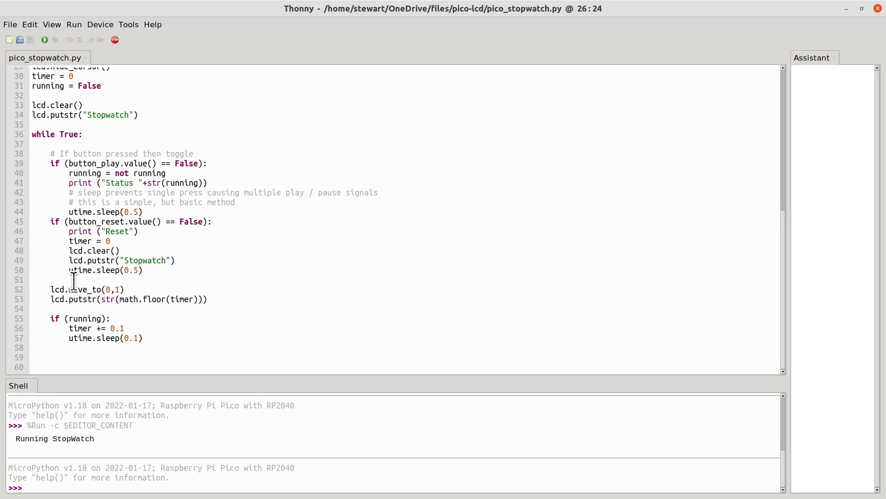
pyautogui.moveTo(98, 289)
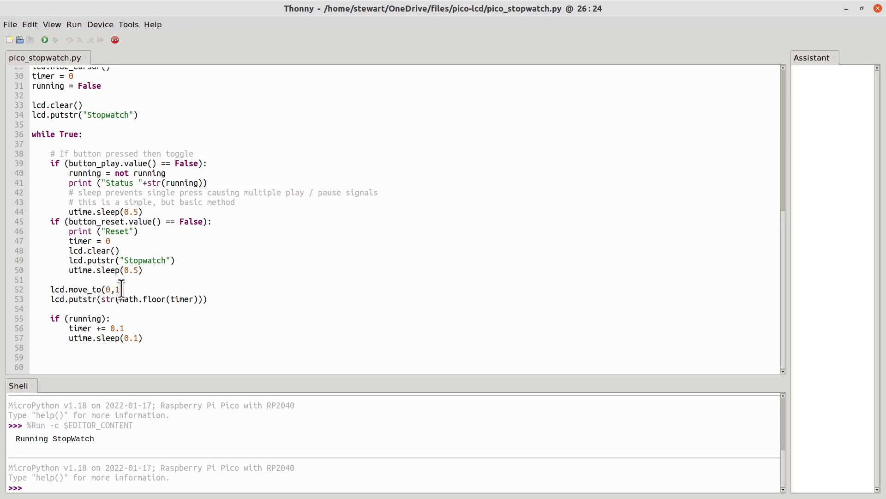
pyautogui.moveTo(165, 303)
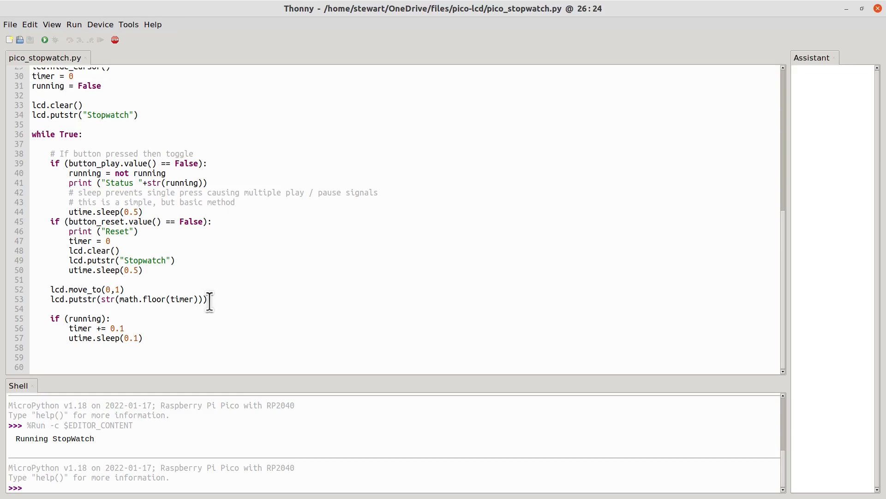
pyautogui.moveTo(211, 304)
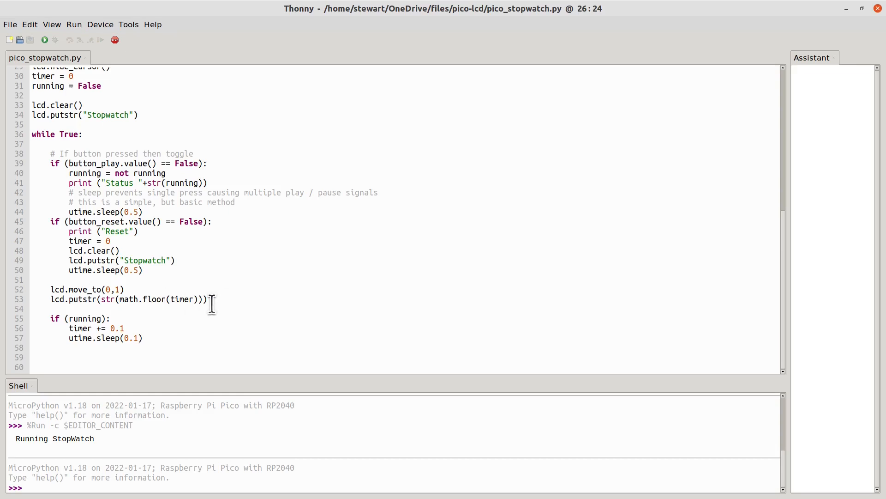
pyautogui.moveTo(95, 303)
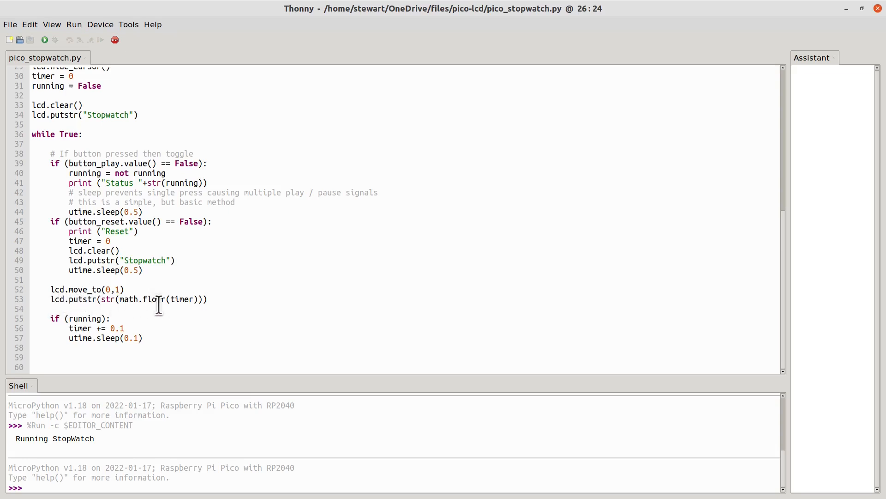
pyautogui.moveTo(211, 327)
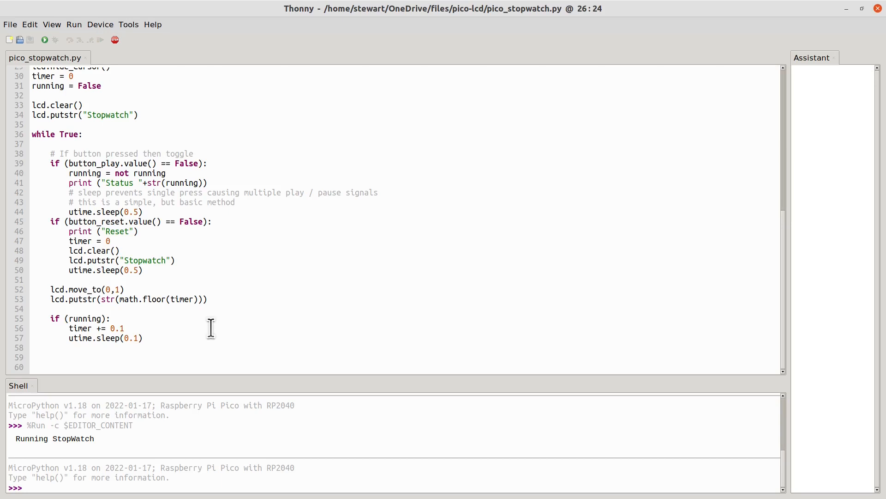
pyautogui.moveTo(140, 316)
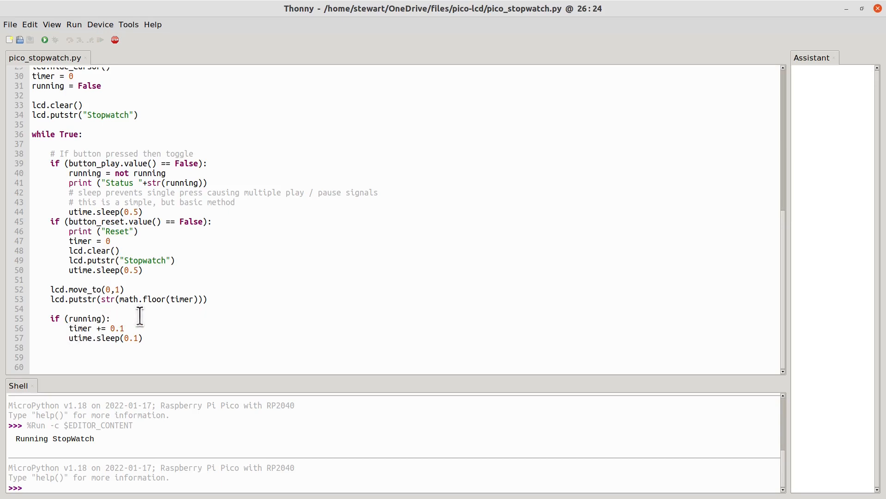
pyautogui.moveTo(110, 327)
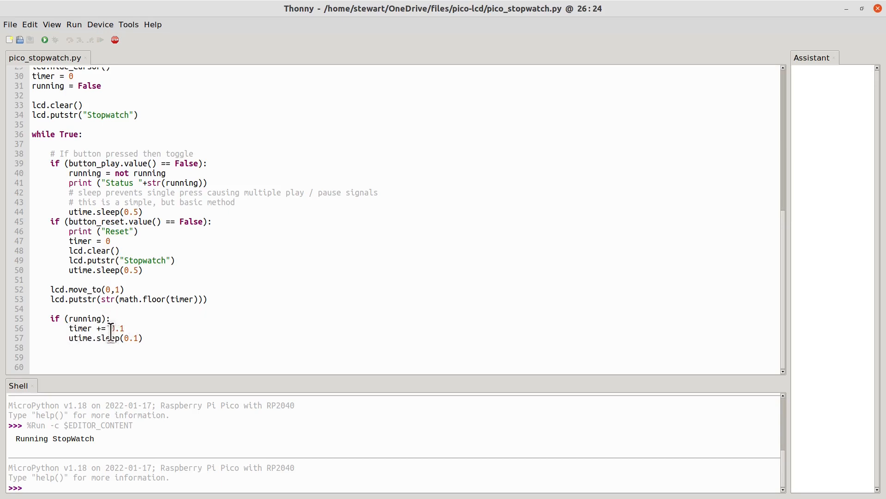
pyautogui.moveTo(130, 328)
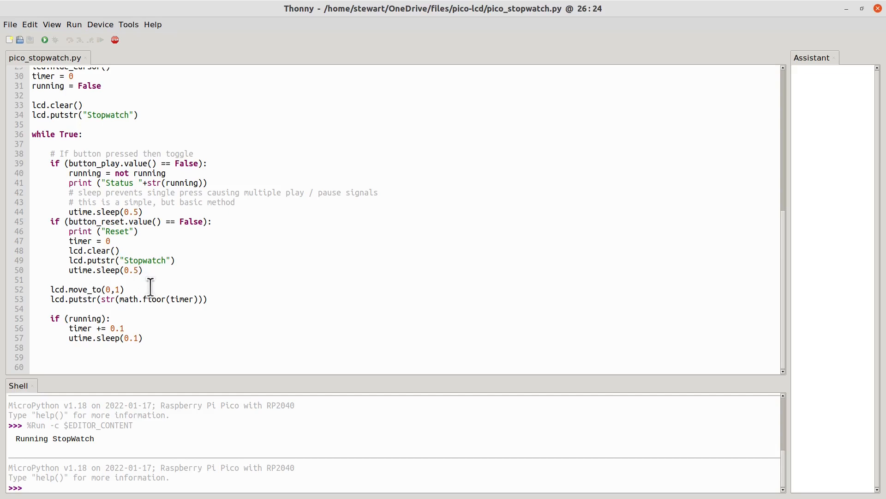
pyautogui.moveTo(127, 304)
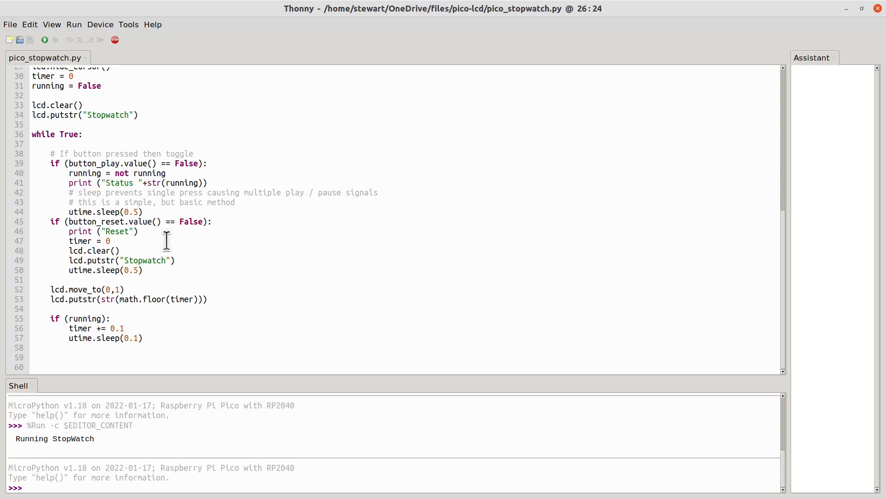
pyautogui.moveTo(135, 195)
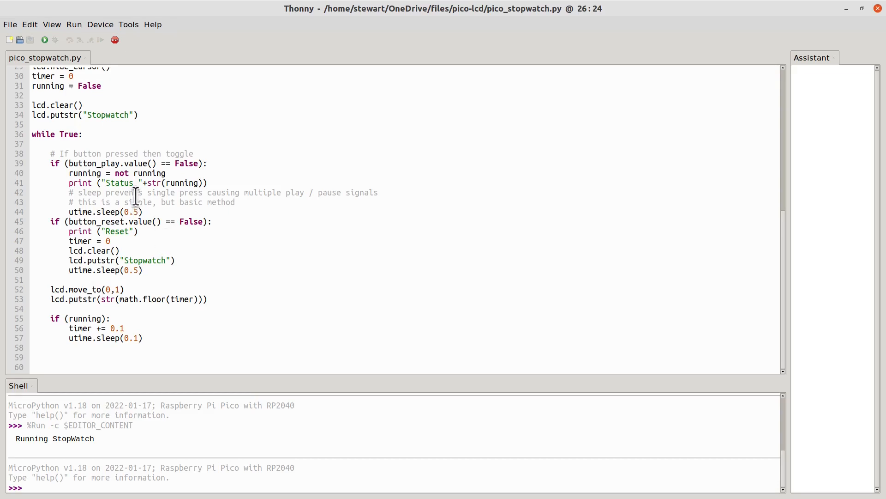
pyautogui.click(174, 260)
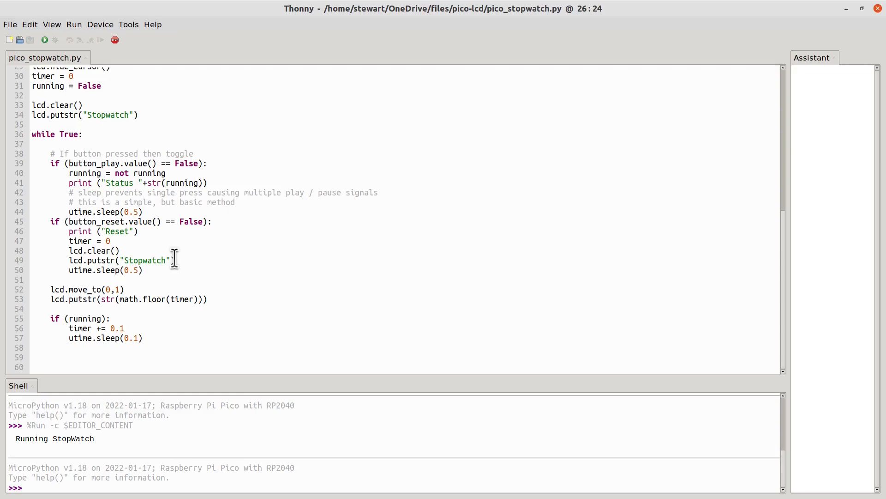
pyautogui.moveTo(102, 202)
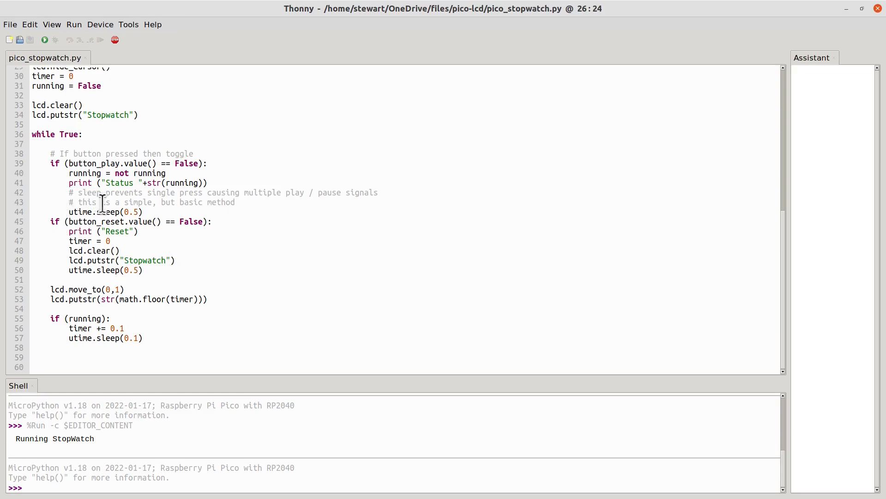